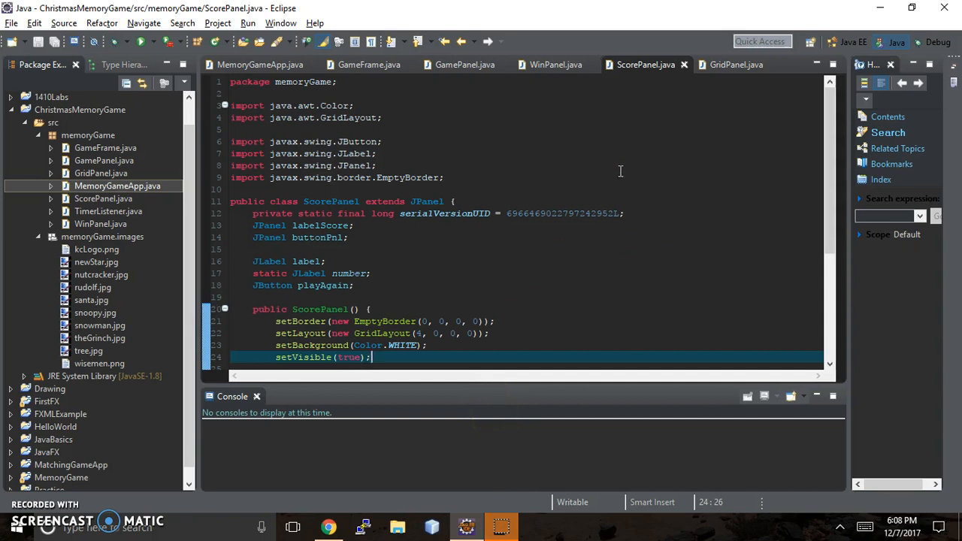
pyautogui.moveTo(250, 232)
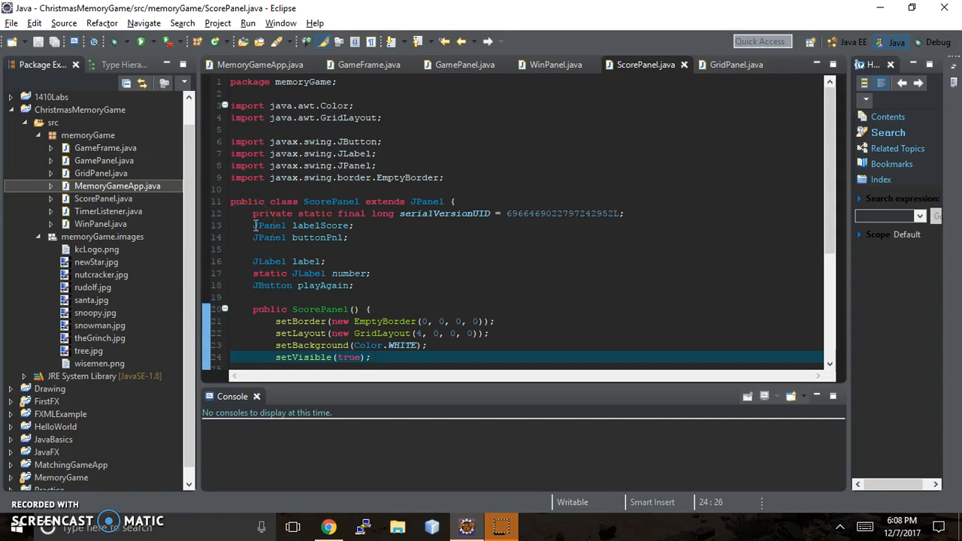
pyautogui.moveTo(269, 225)
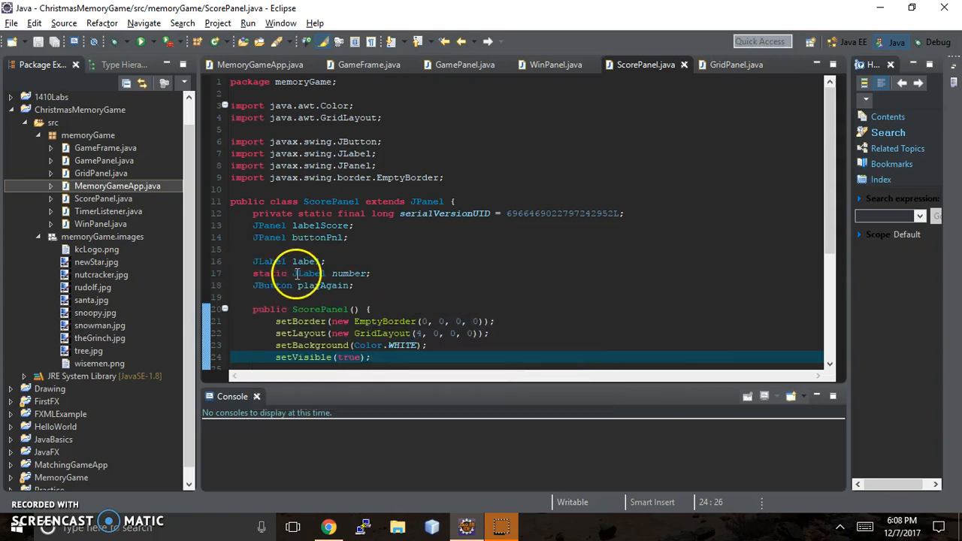
pyautogui.moveTo(350, 273)
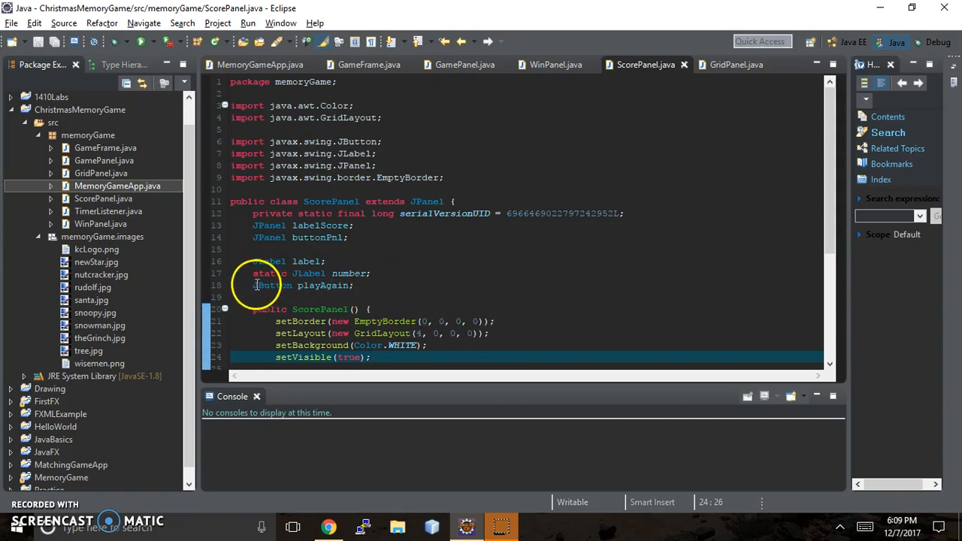
pyautogui.moveTo(583, 293)
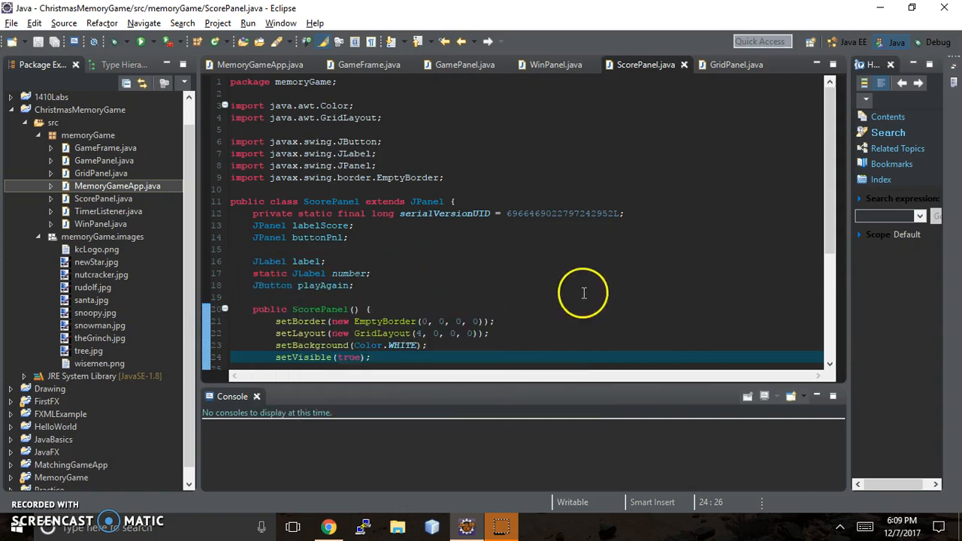
# Step: Insert labelScore = new JPanel(); at the top of the constructor, followed by a new line
pyautogui.scroll(-3)
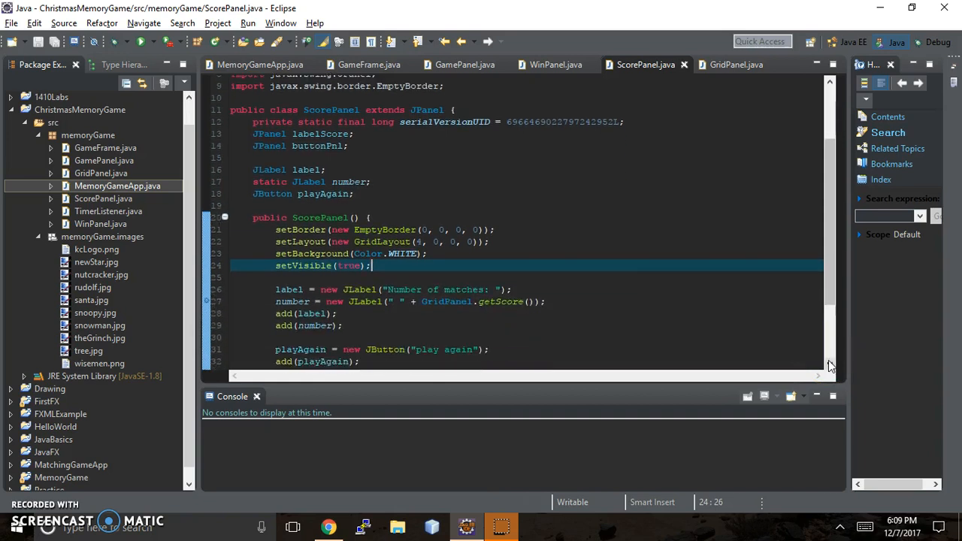
pyautogui.moveTo(327, 237)
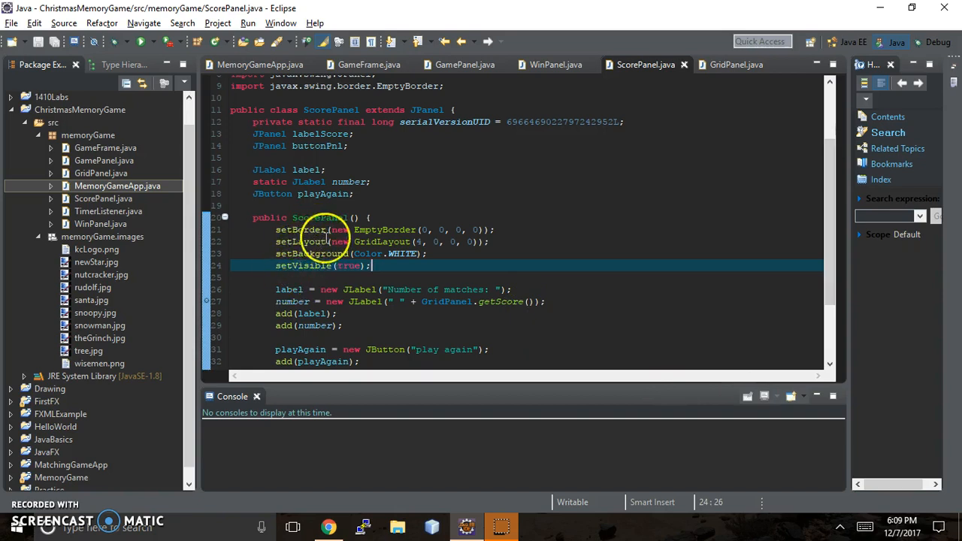
pyautogui.moveTo(323, 259)
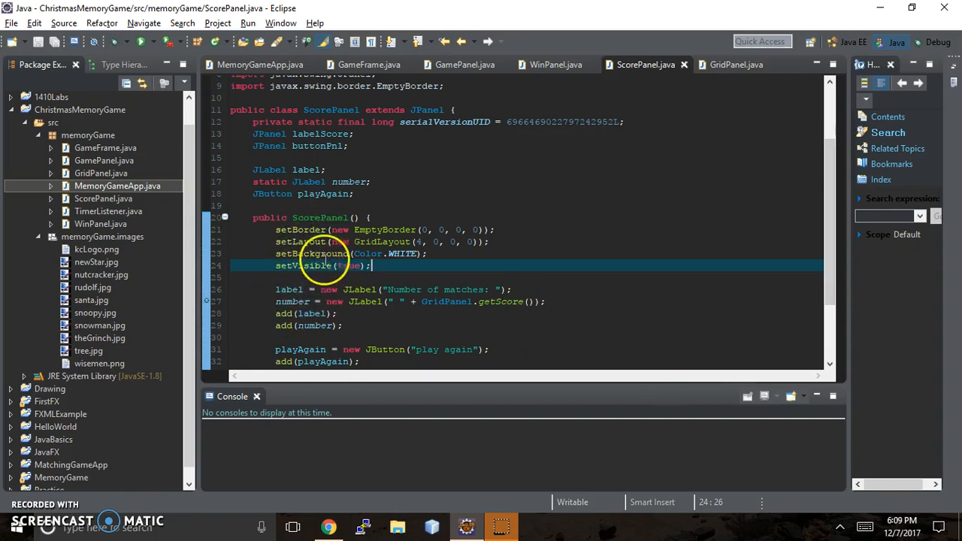
pyautogui.moveTo(316, 253)
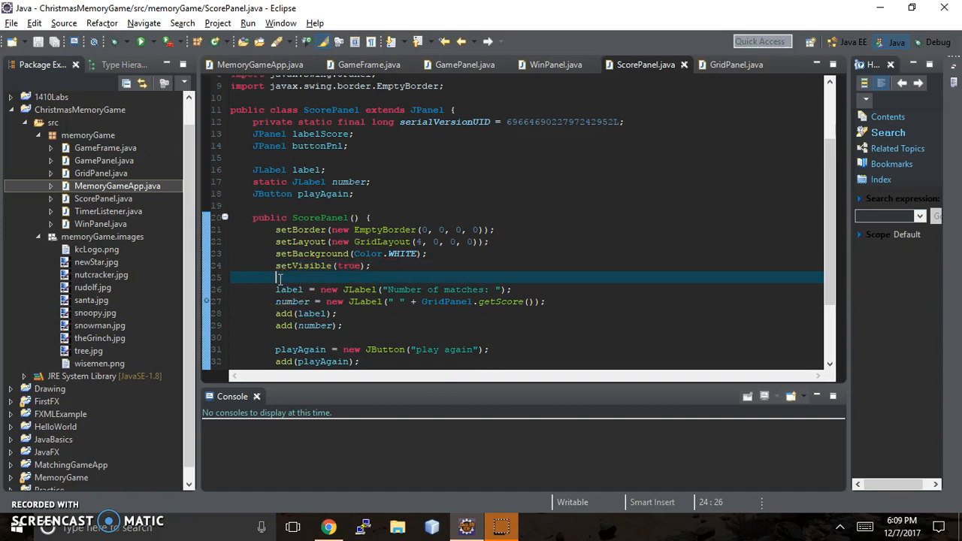
pyautogui.press('enter')
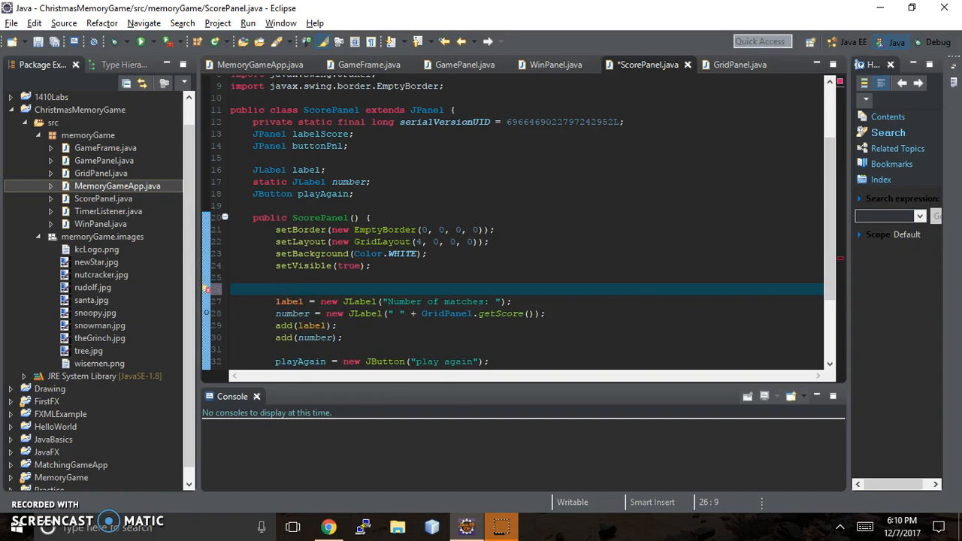
pyautogui.write('la')
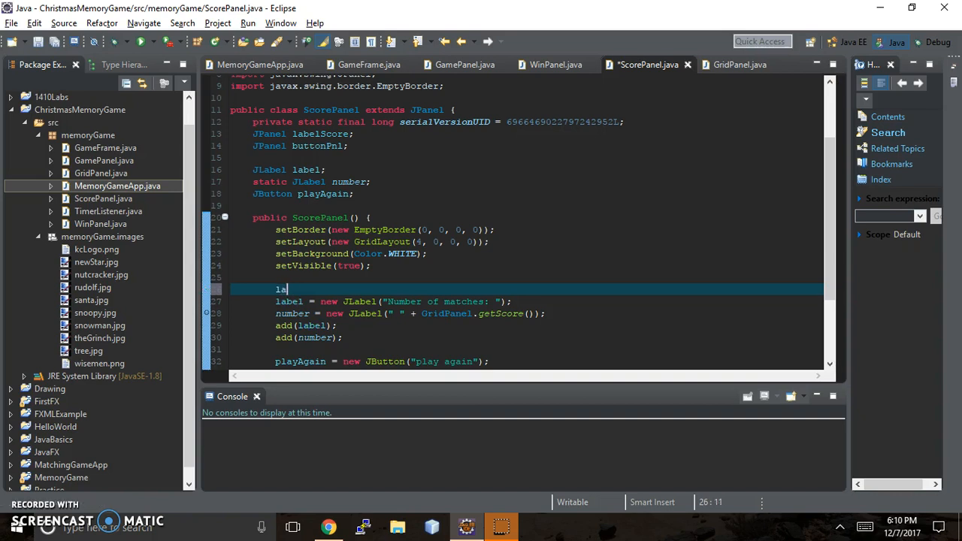
pyautogui.write('belScore')
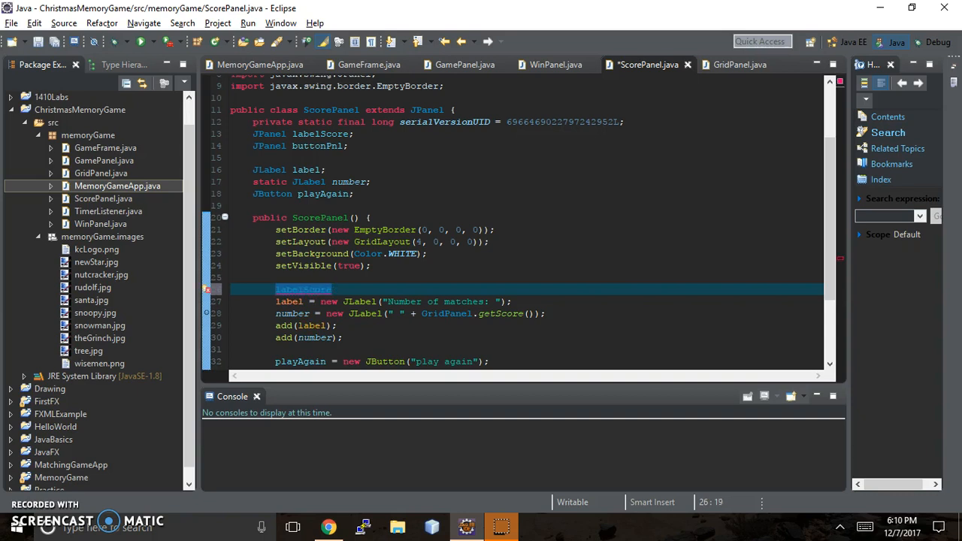
pyautogui.write('= new')
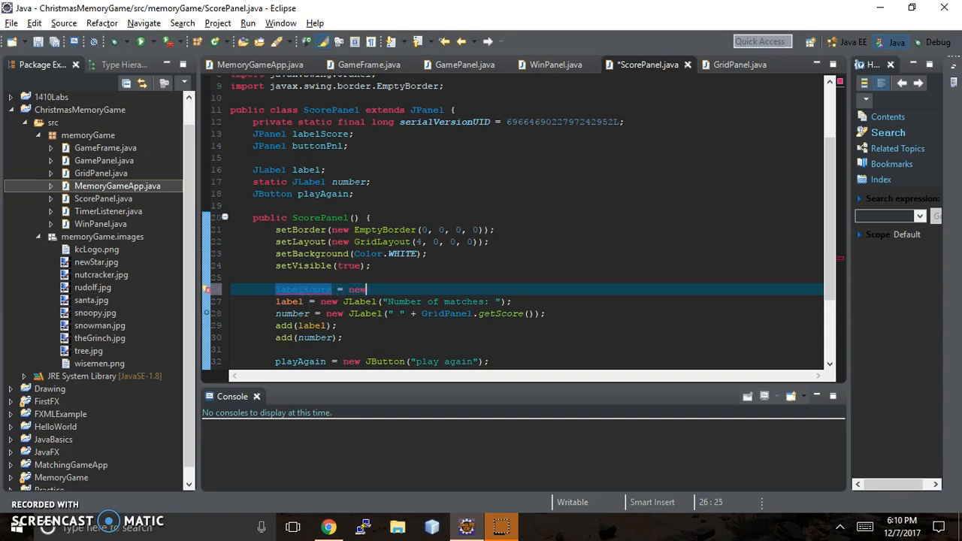
pyautogui.write('JPanel();')
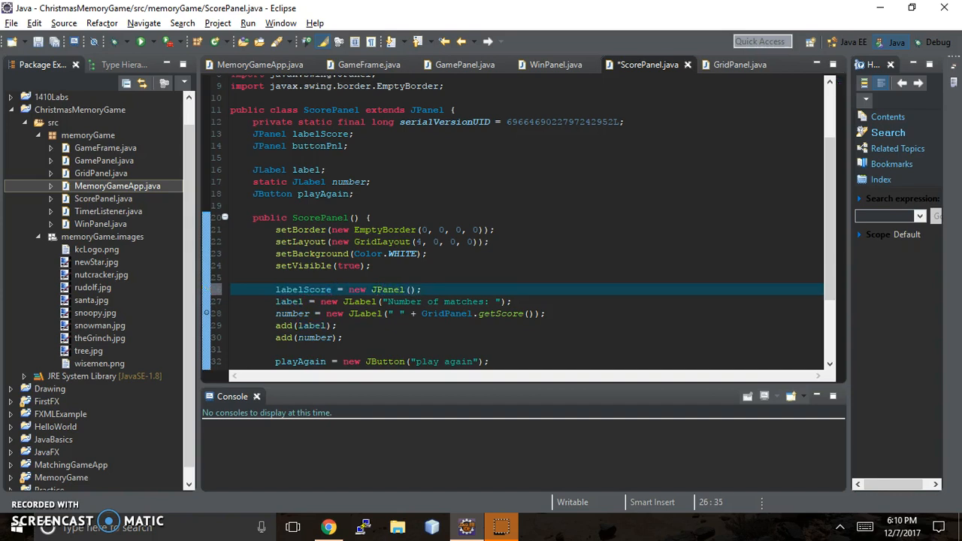
pyautogui.click(421, 289)
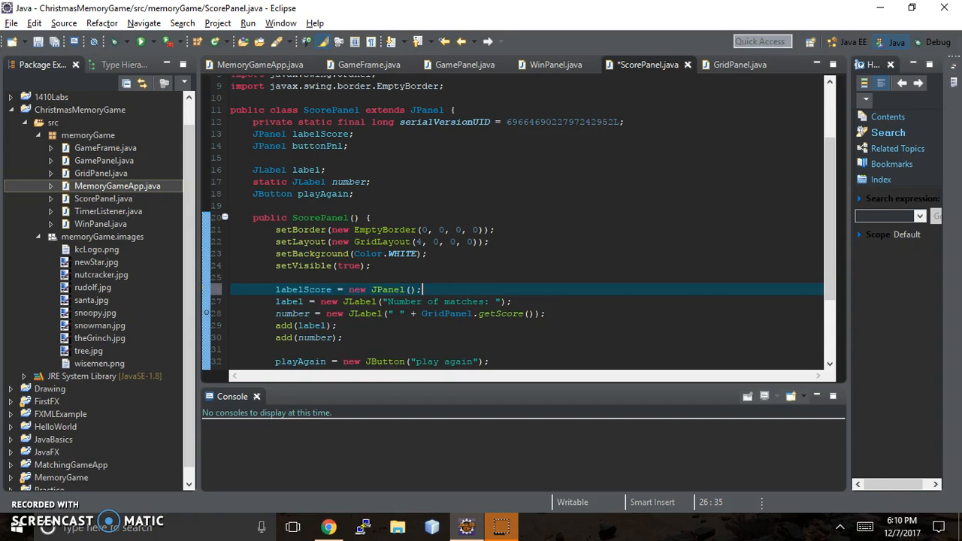
pyautogui.press('Return')
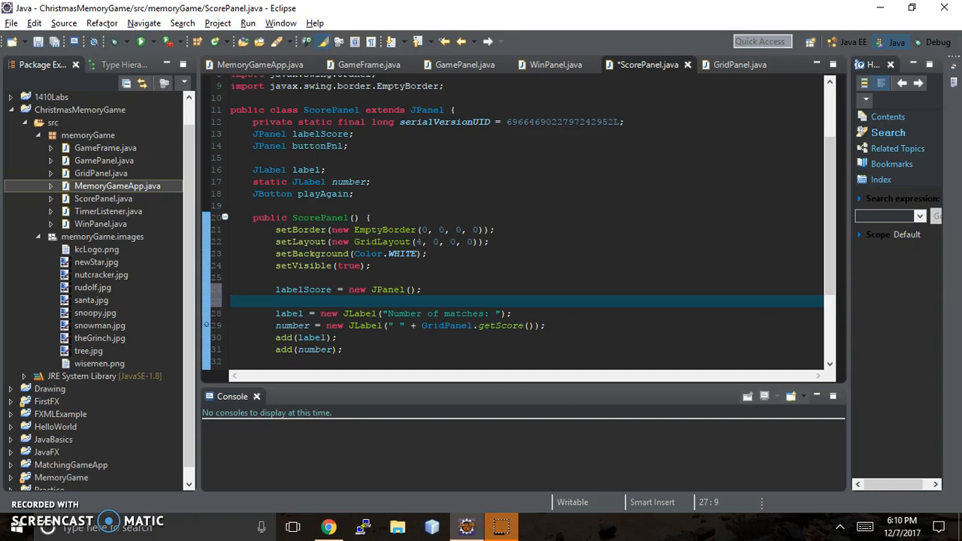
# Step: Give labelScore a GridLayout(2, 0, 0, 0) and prefix the add calls with labelScore
pyautogui.write('labelScore')
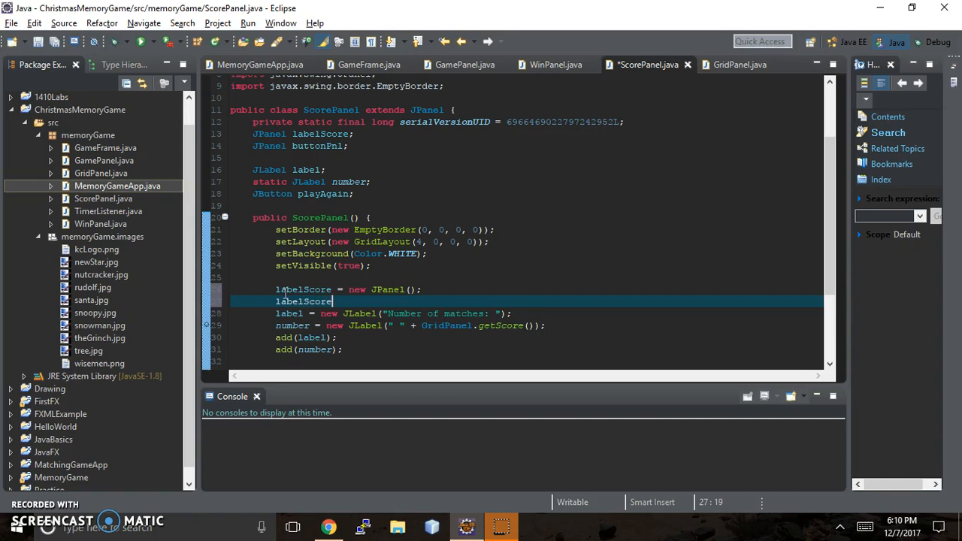
pyautogui.write('.')
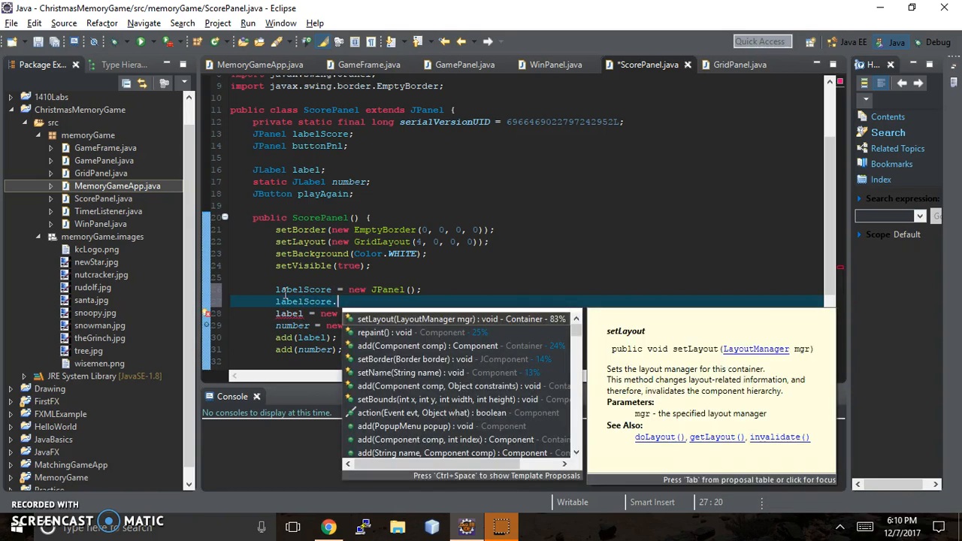
pyautogui.write('setLayout(new );')
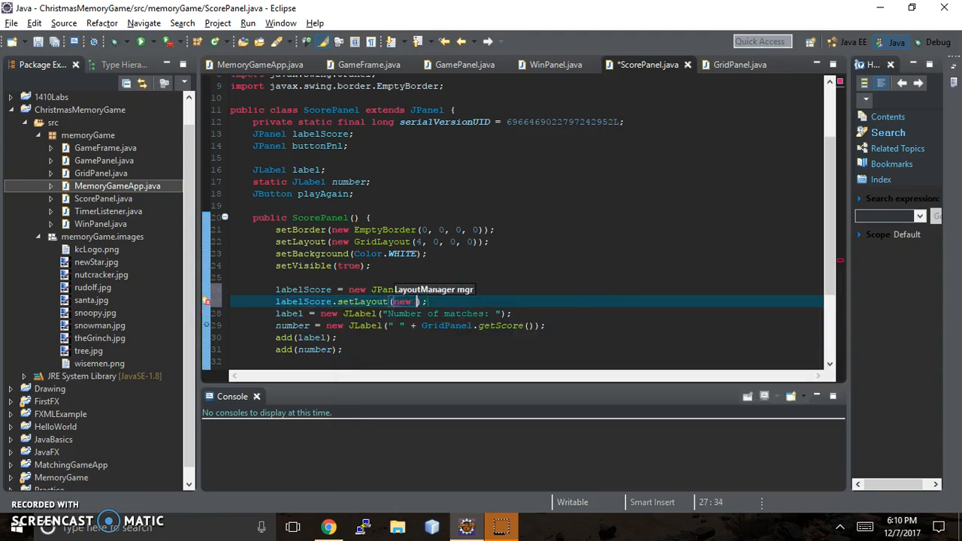
pyautogui.write('GridLayout')
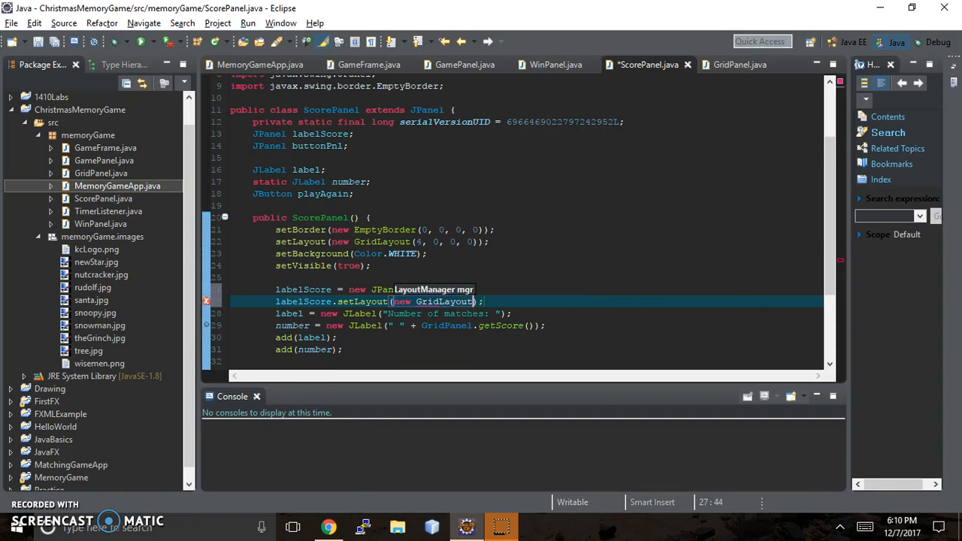
pyautogui.write('(')
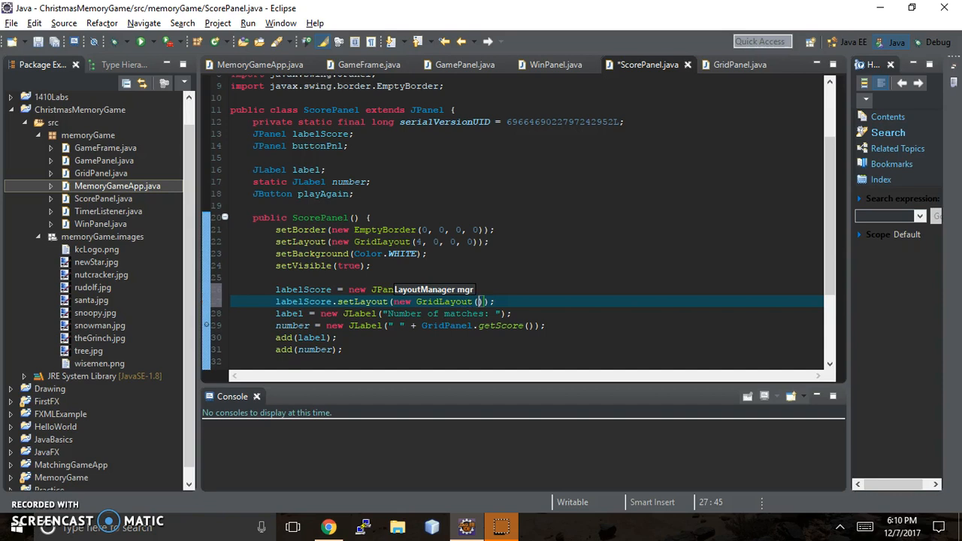
pyautogui.write('2, 0')
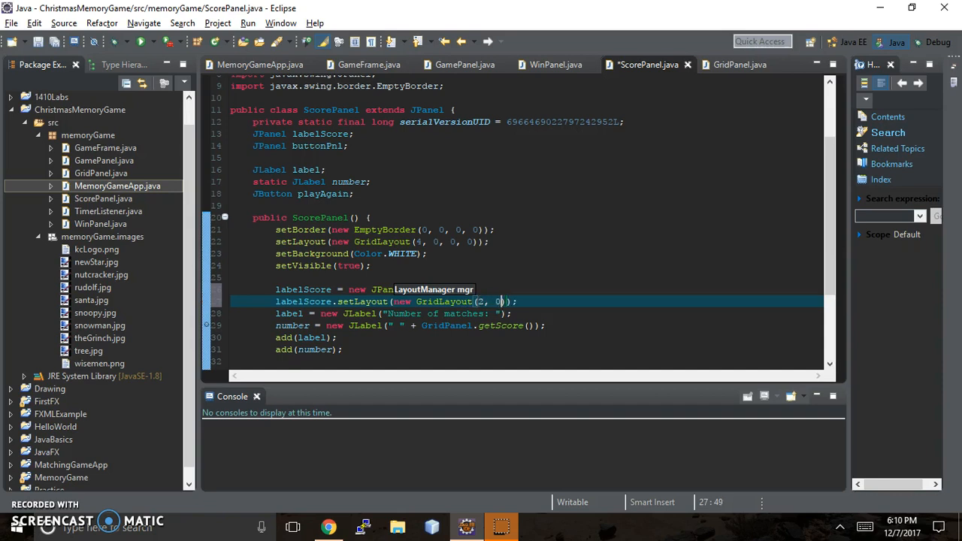
pyautogui.write(', 0, 0')
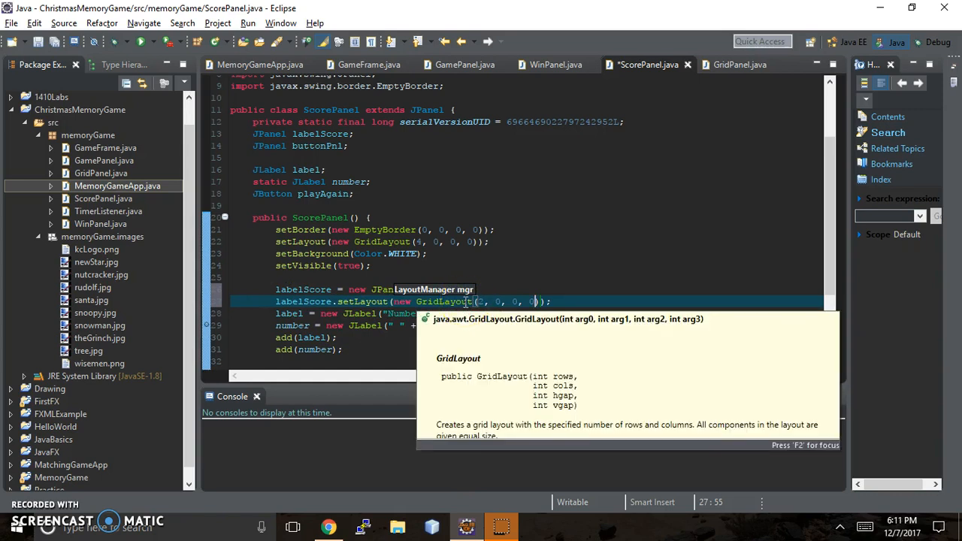
pyautogui.moveTo(573, 301)
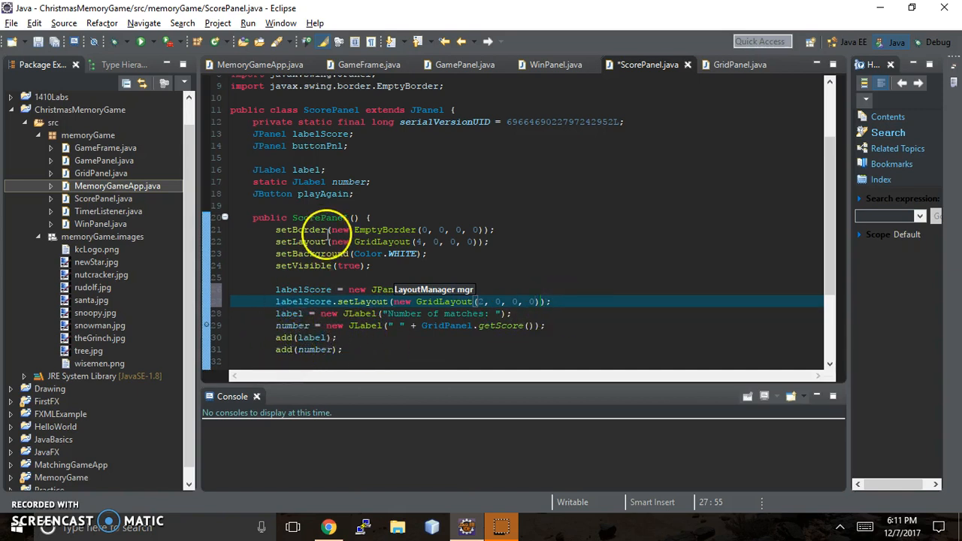
pyautogui.click(276, 337)
pyautogui.write('labelScore.')
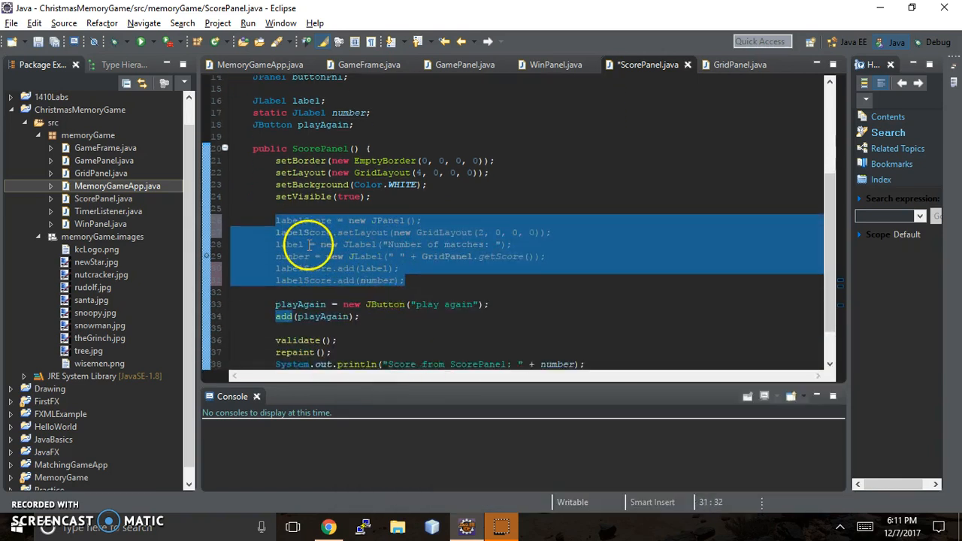
# Step: Extract the selected label setup lines into a private method named createScorePnl
pyautogui.rightClick(338, 256)
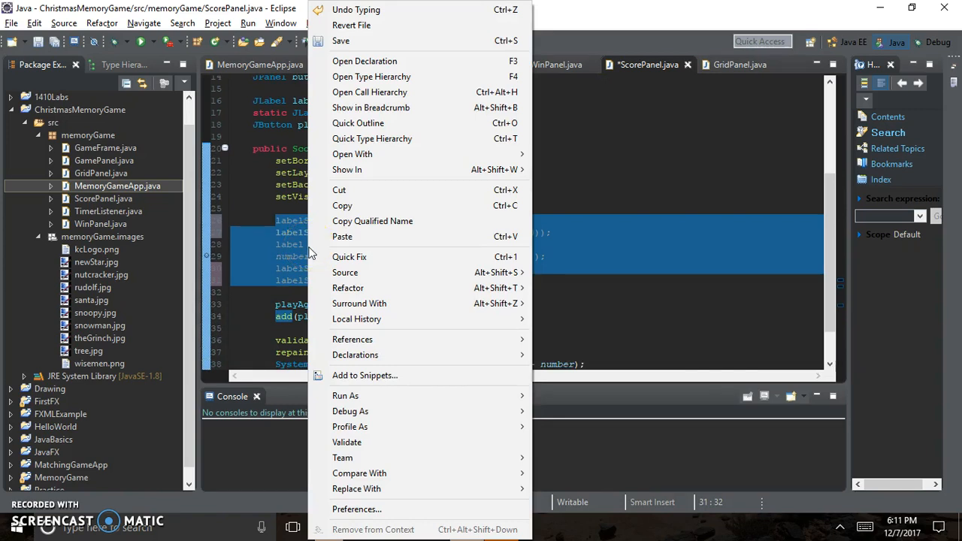
pyautogui.moveTo(345, 395)
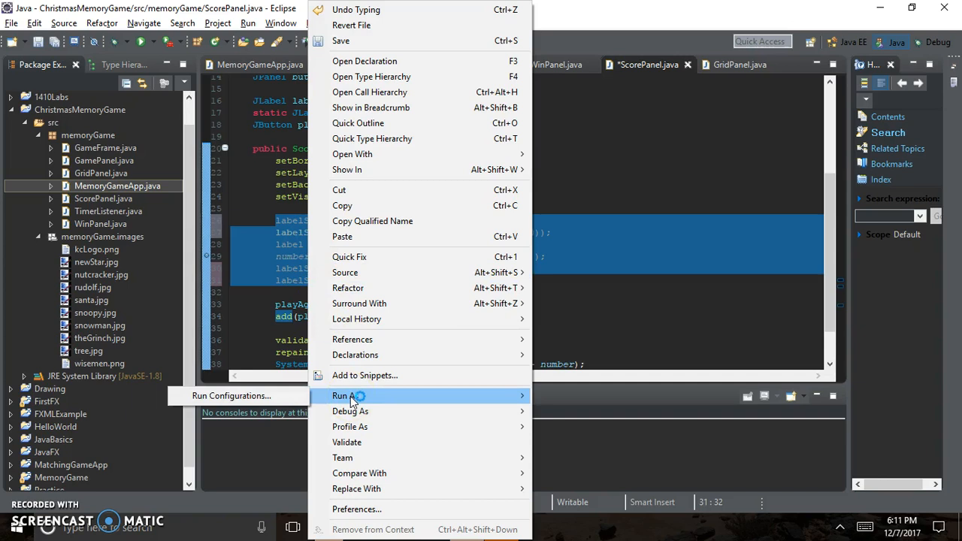
pyautogui.moveTo(365, 411)
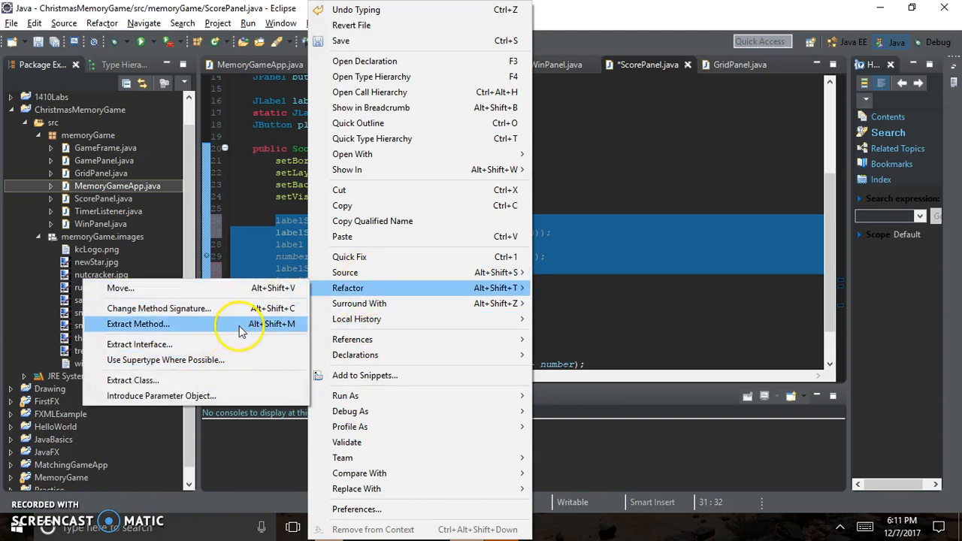
pyautogui.click(138, 323)
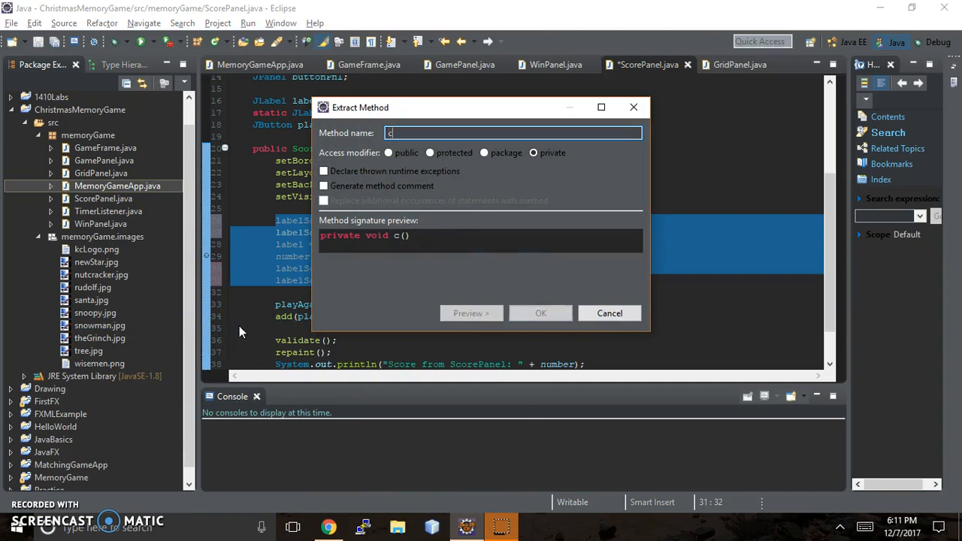
pyautogui.write('reate')
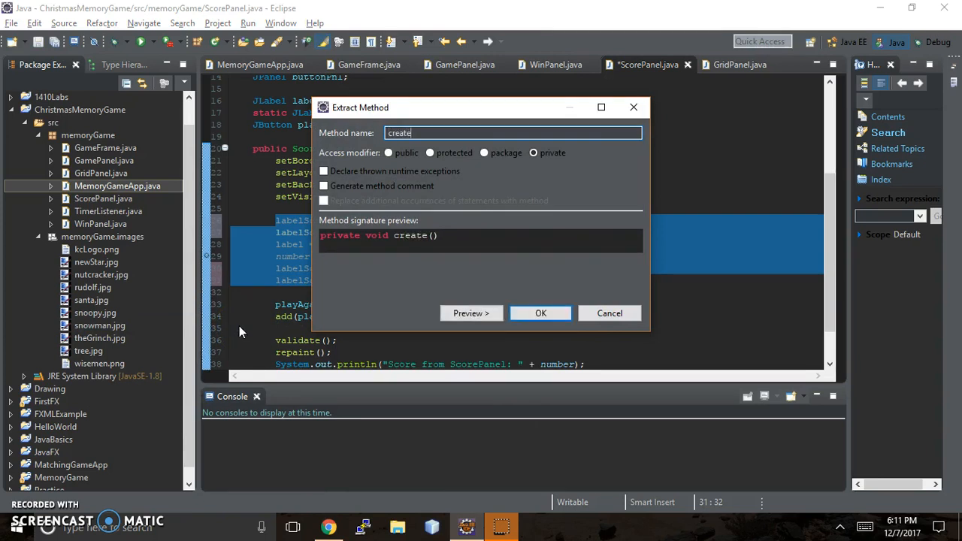
pyautogui.write('Lable')
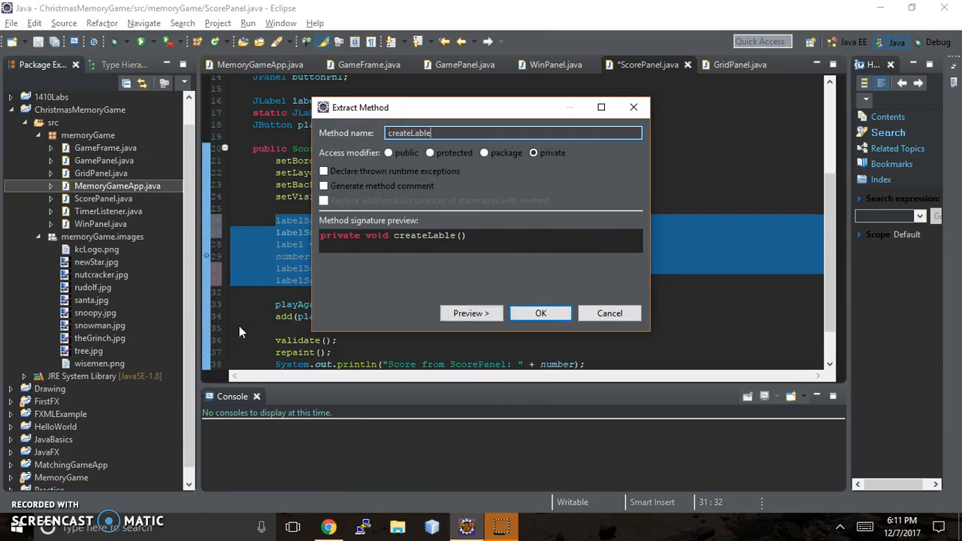
pyautogui.write('Sco')
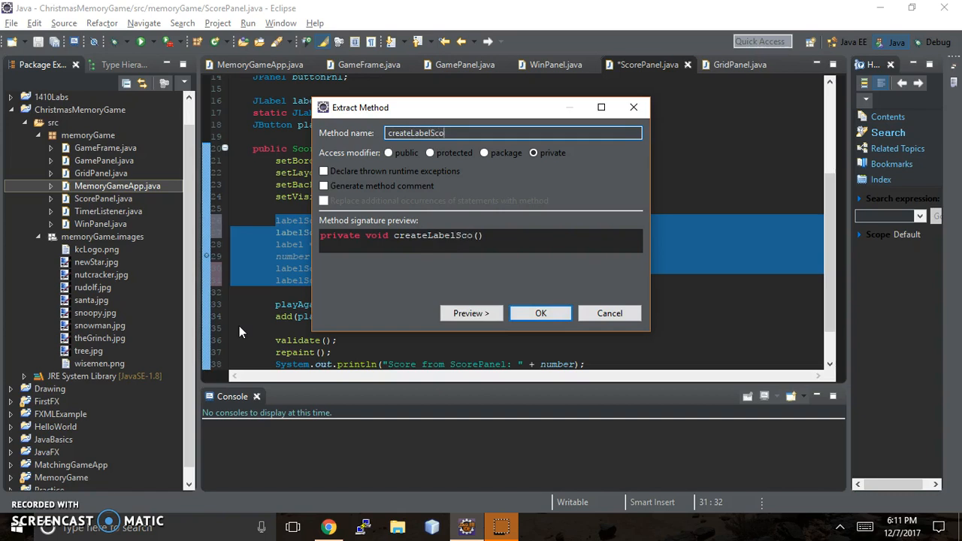
pyautogui.write('r')
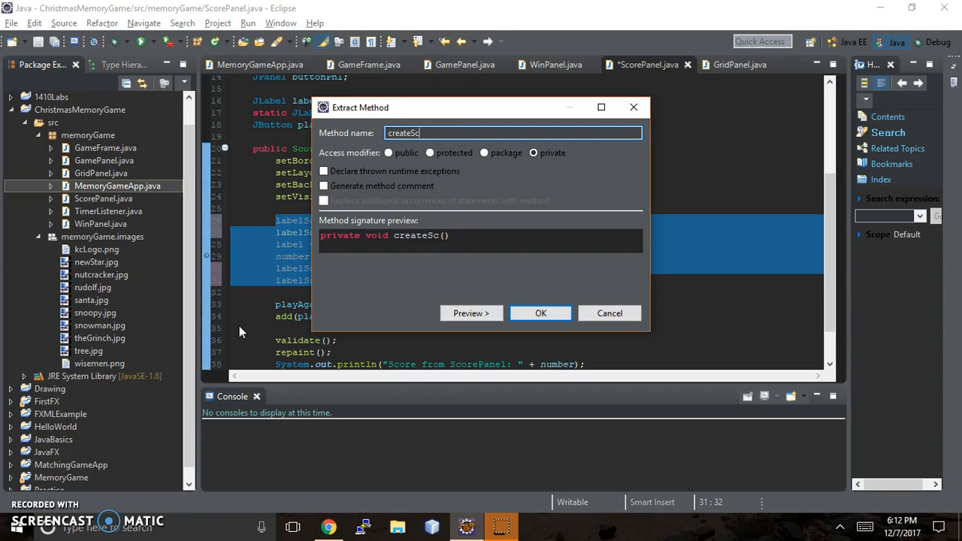
pyautogui.write('ore')
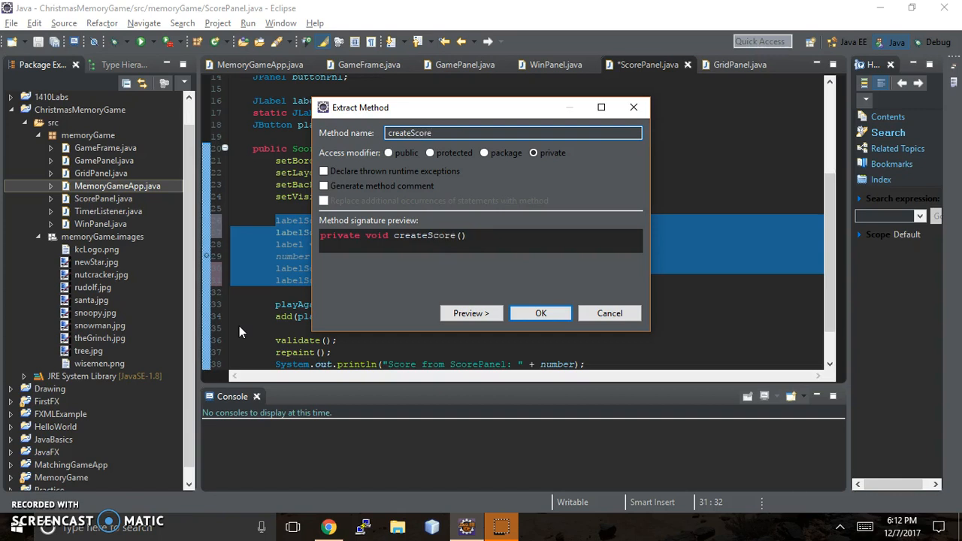
pyautogui.write('Pnl')
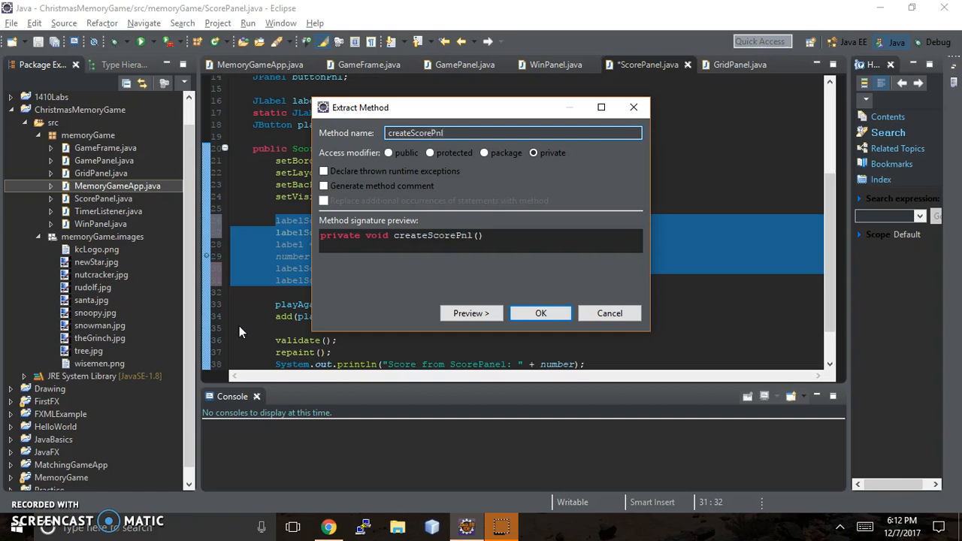
pyautogui.moveTo(541, 313)
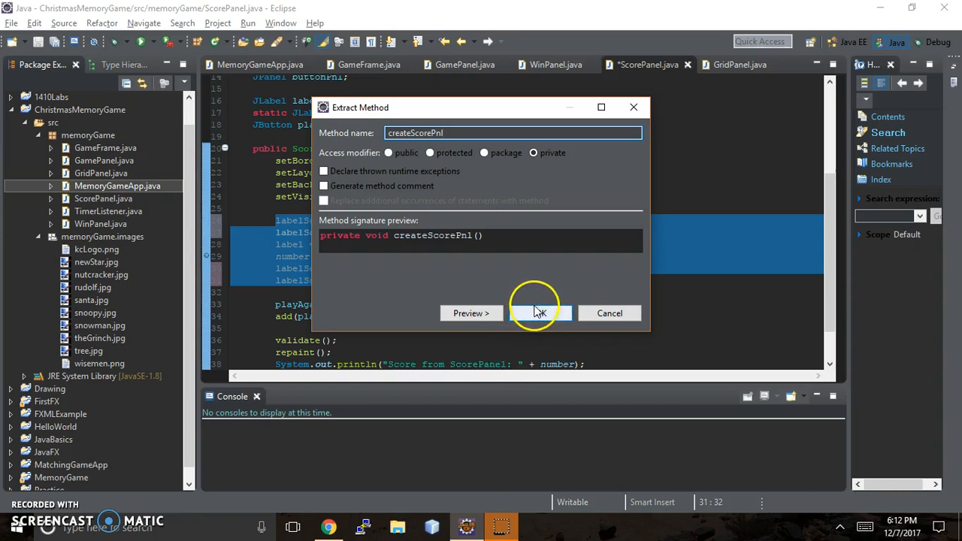
pyautogui.click(540, 313)
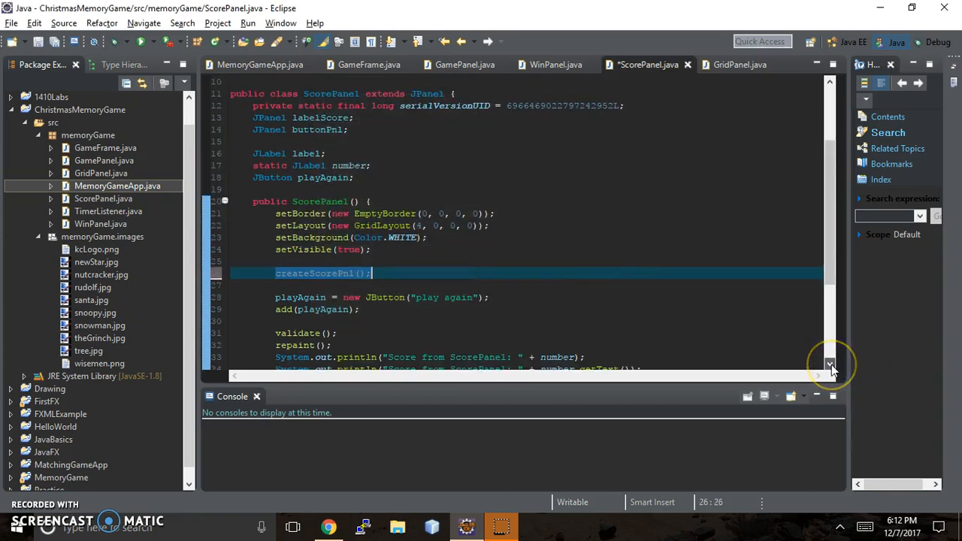
pyautogui.scroll(-3)
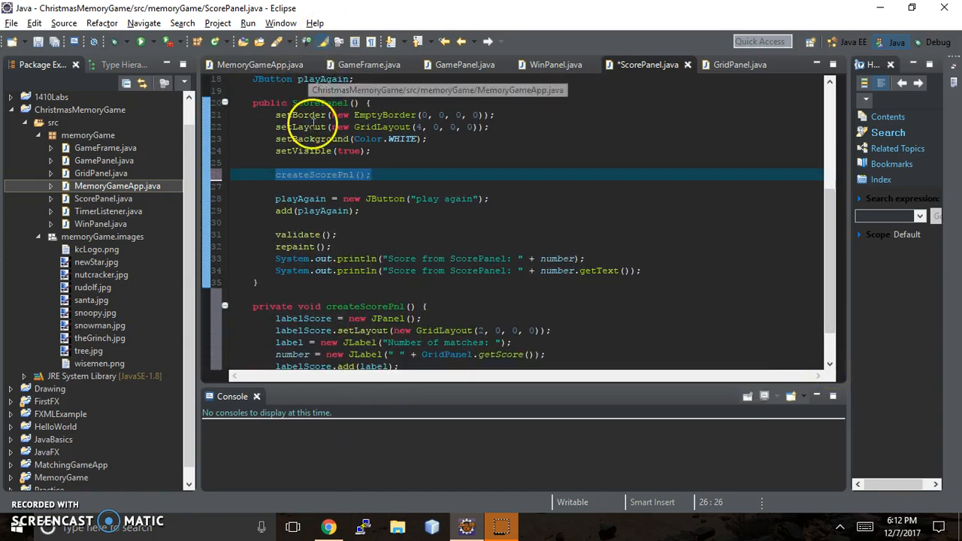
pyautogui.moveTo(300, 126)
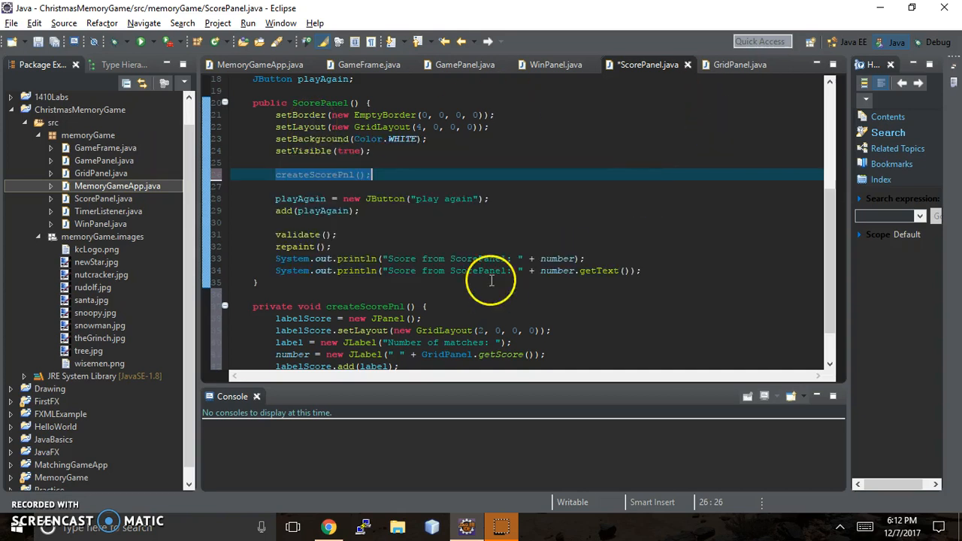
pyautogui.moveTo(398, 327)
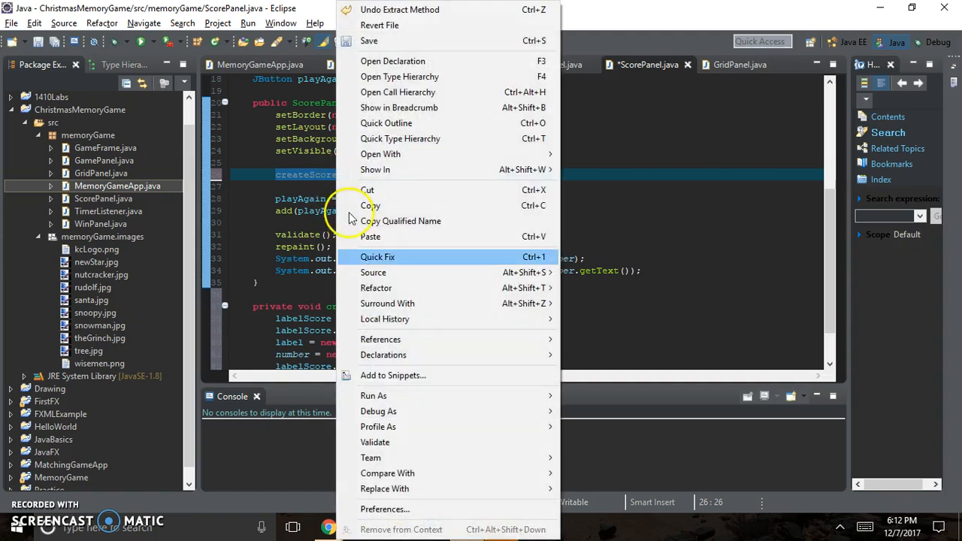
pyautogui.moveTo(376, 287)
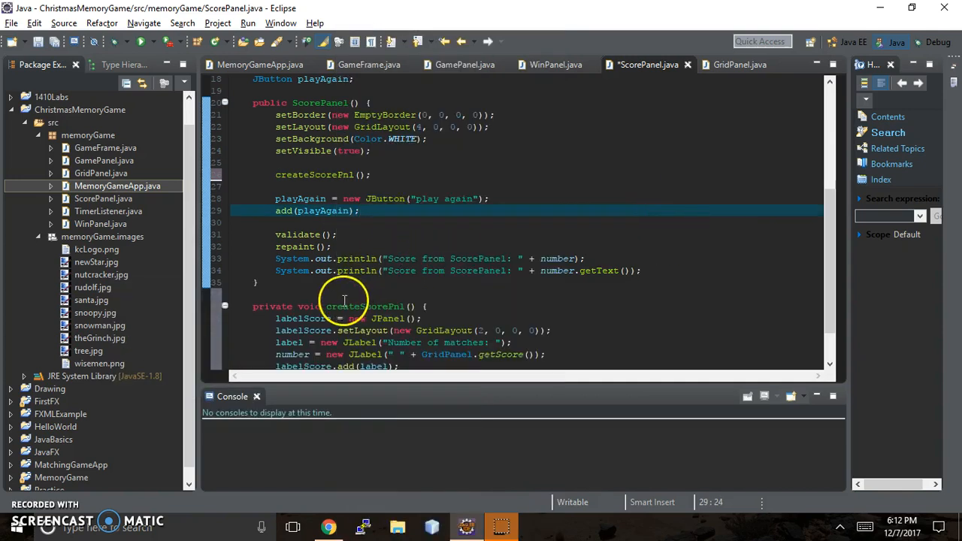
pyautogui.moveTo(365, 306)
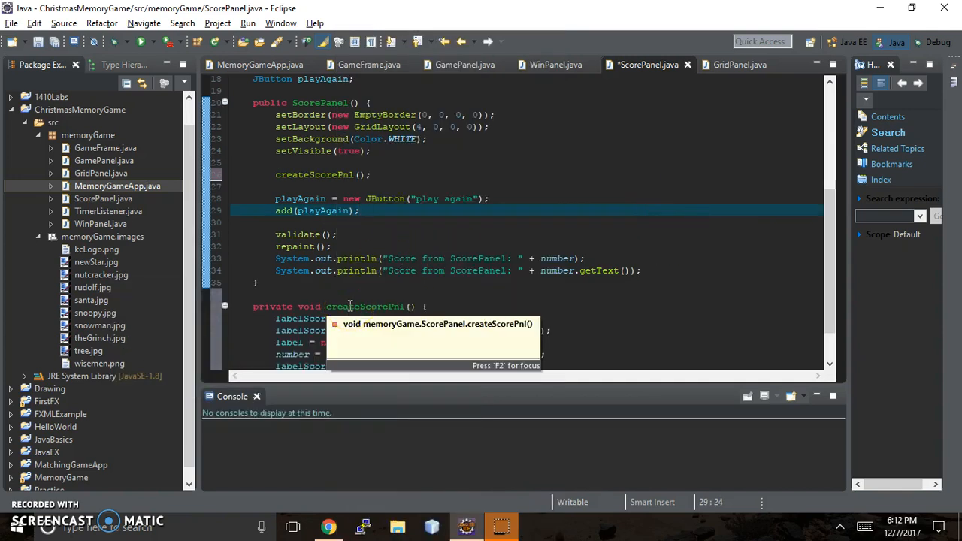
pyautogui.rightClick(349, 306)
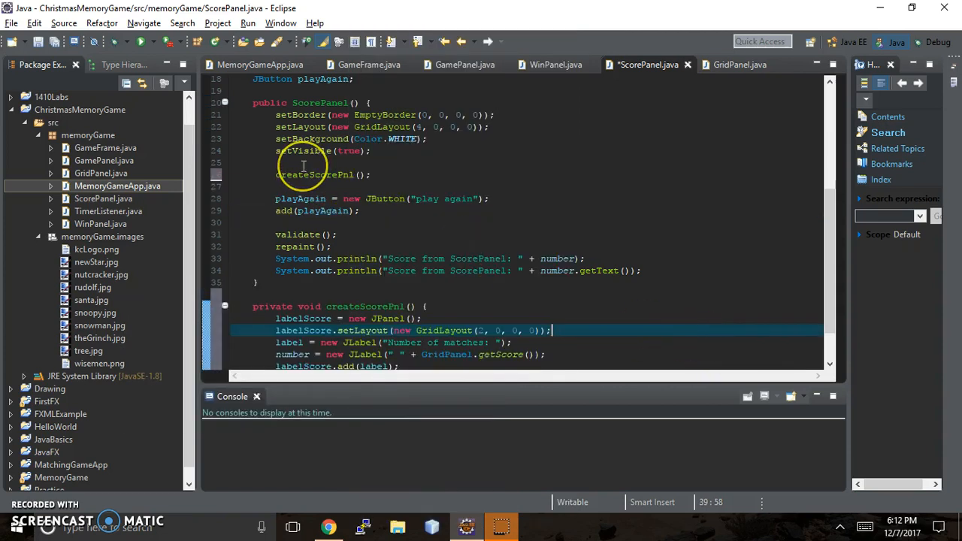
pyautogui.moveTo(700, 153)
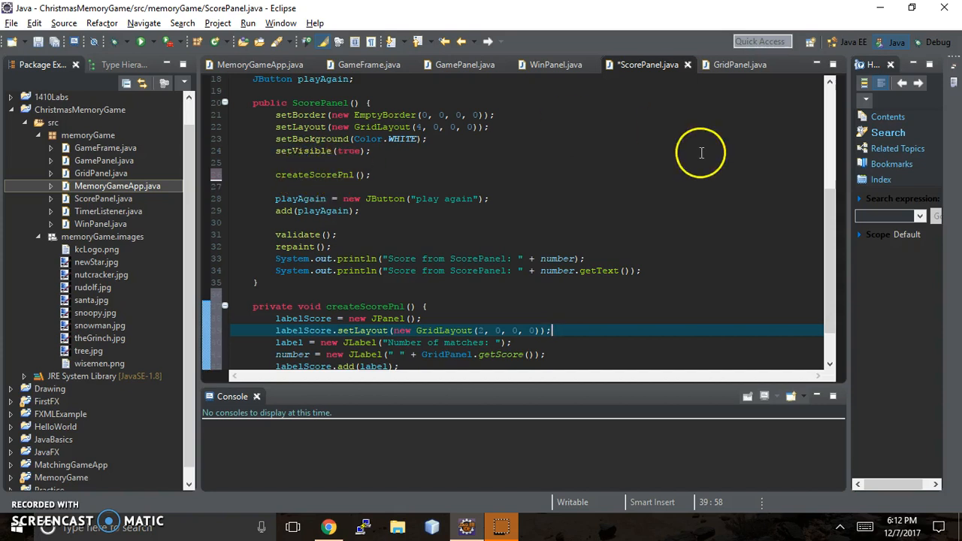
# Step: Rename the labelScore field to labelScorePnl and the helper call to createLabelScorePnl
pyautogui.scroll(3)
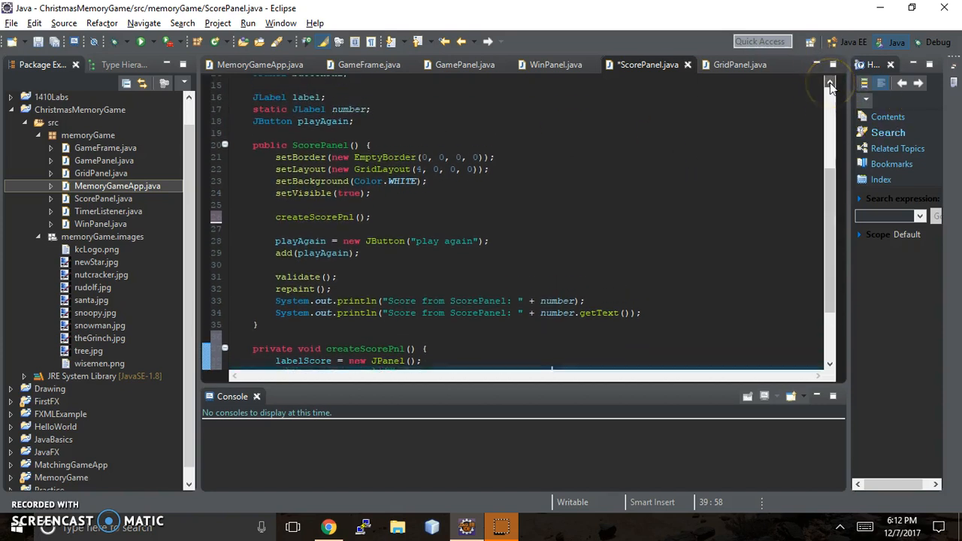
pyautogui.scroll(3)
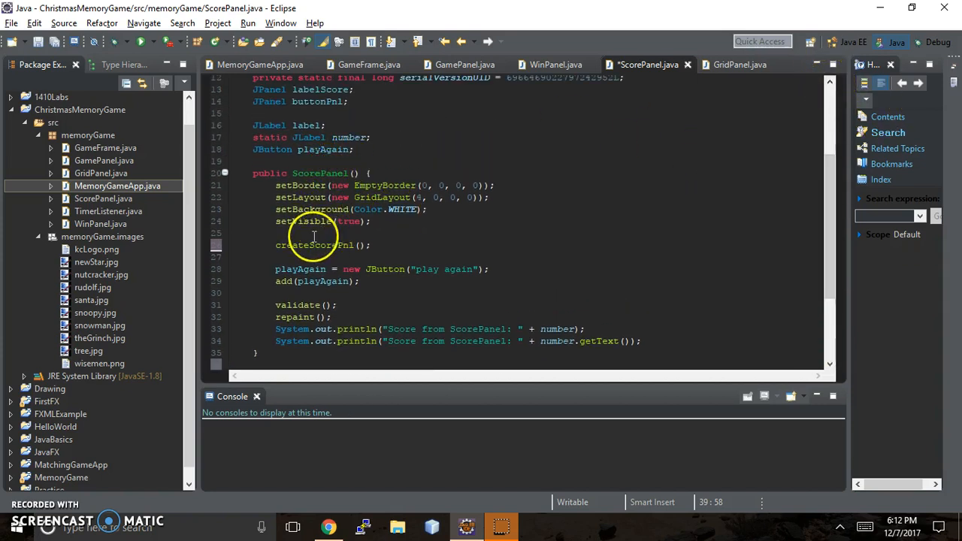
pyautogui.click(316, 245)
pyautogui.write('Pnl')
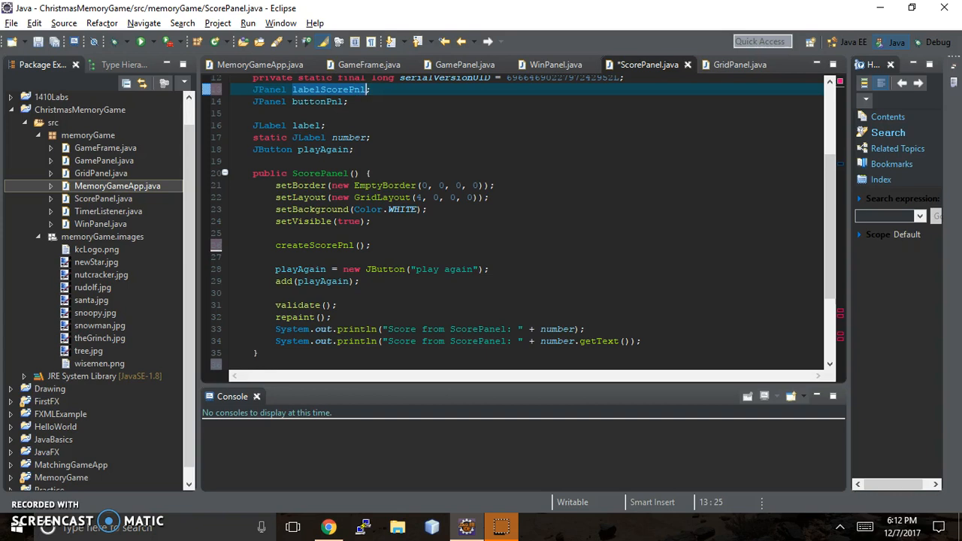
pyautogui.moveTo(309, 243)
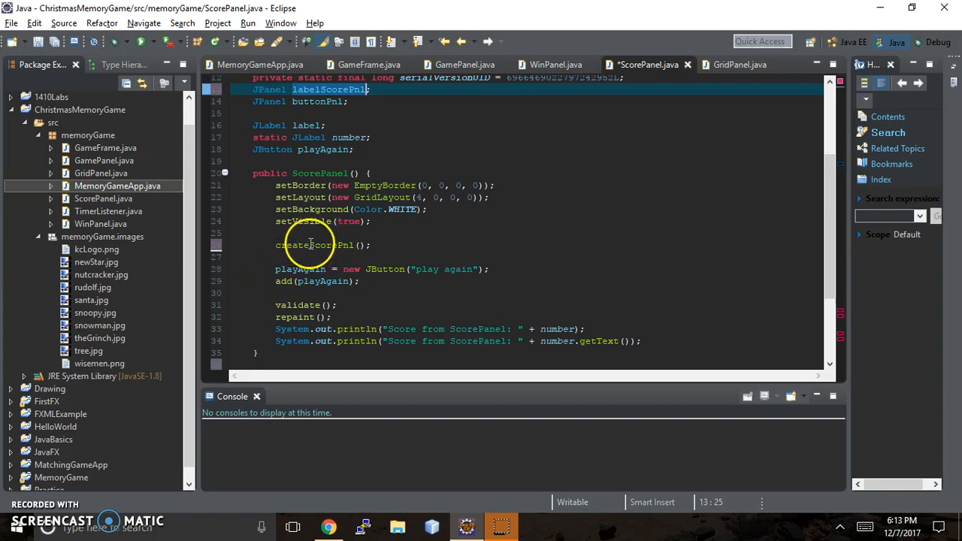
pyautogui.click(314, 245)
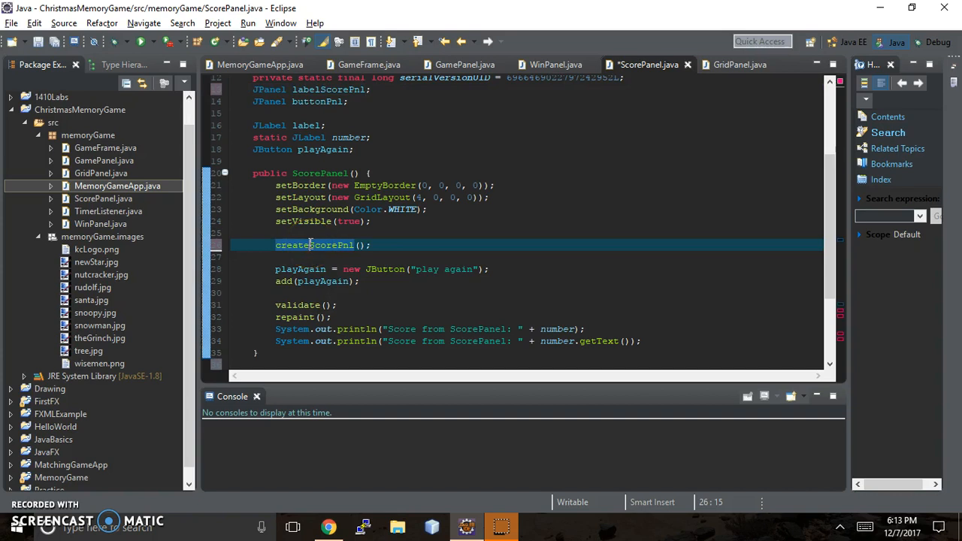
pyautogui.write('label')
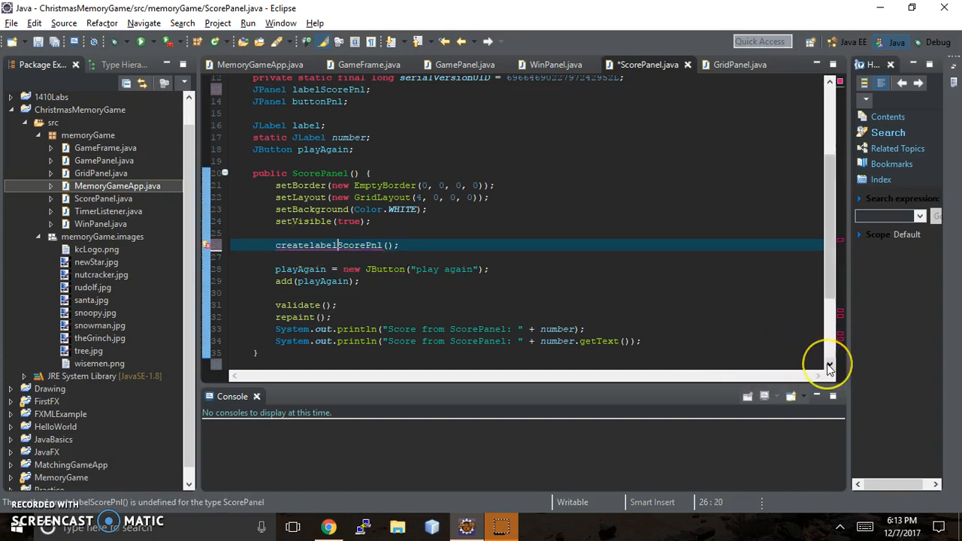
# Step: Rename the helper declaration to createLabelScorePnl and update its remaining labelScore references
pyautogui.scroll(-3)
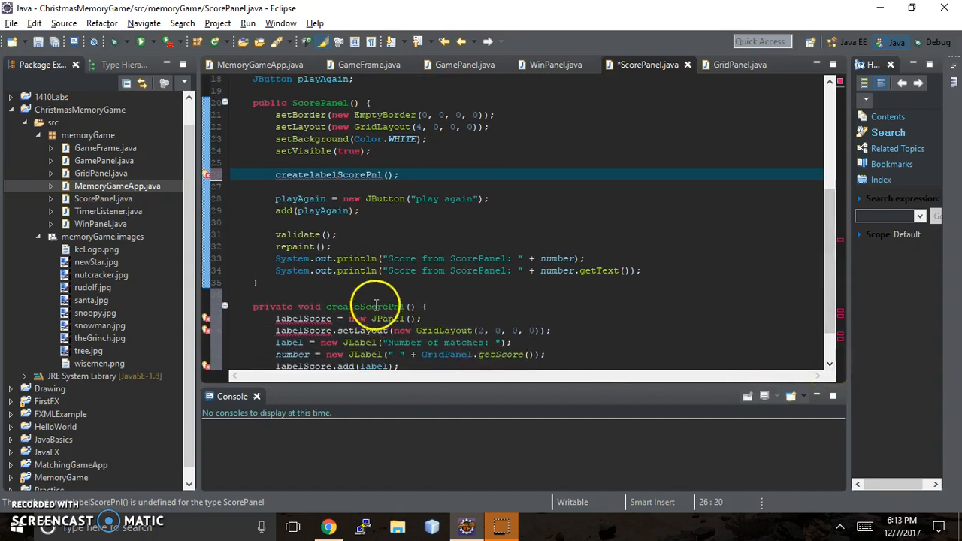
pyautogui.click(363, 307)
pyautogui.write('label')
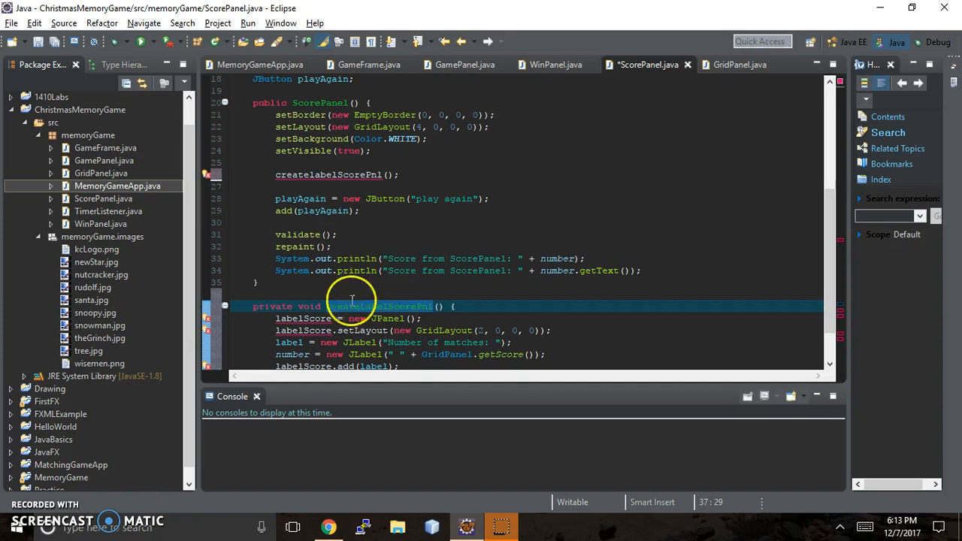
pyautogui.click(328, 174)
pyautogui.write('Pnl')
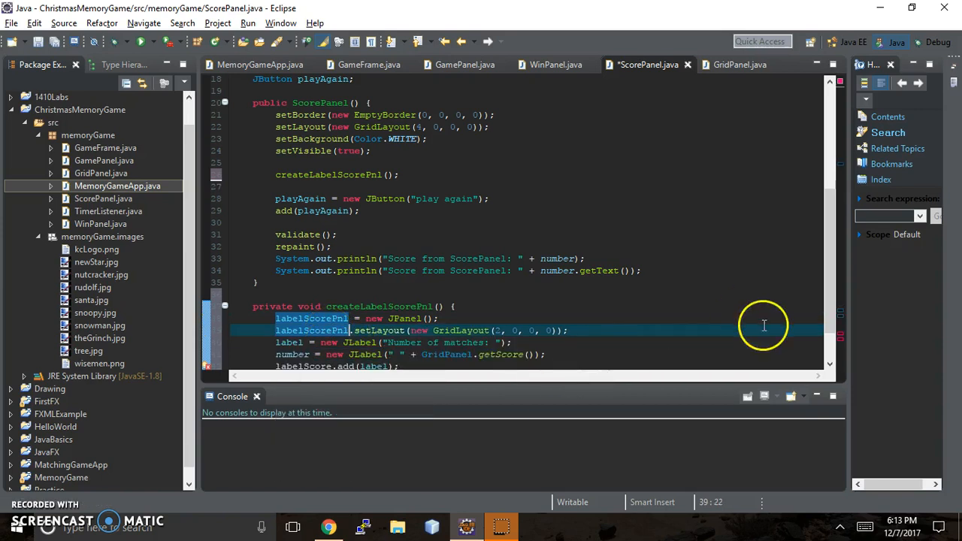
pyautogui.scroll(-3)
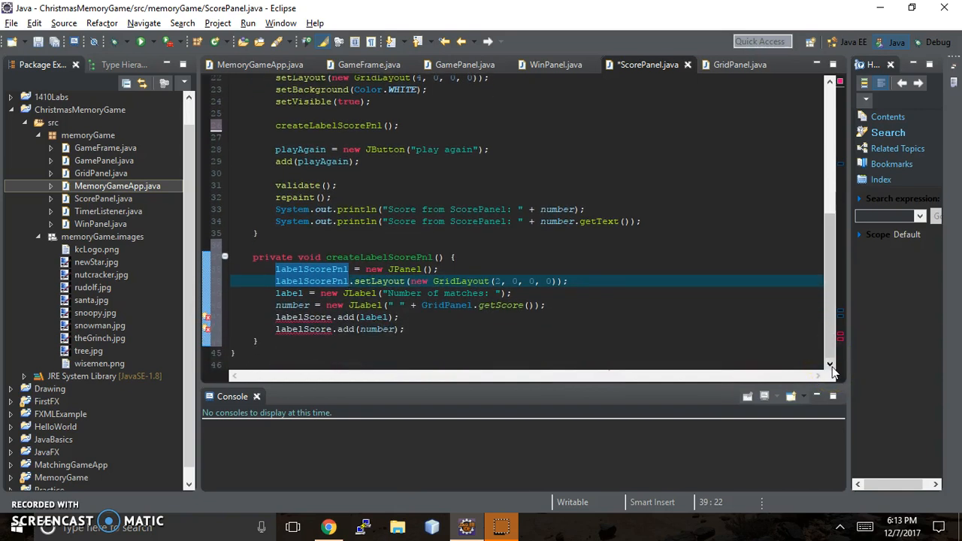
pyautogui.moveTo(804, 368)
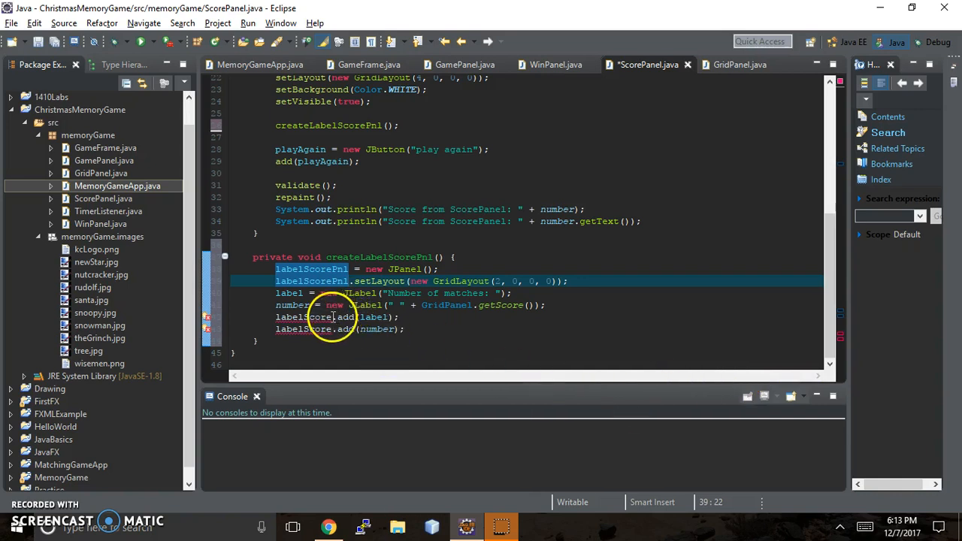
pyautogui.click(345, 329)
pyautogui.write('Pnl')
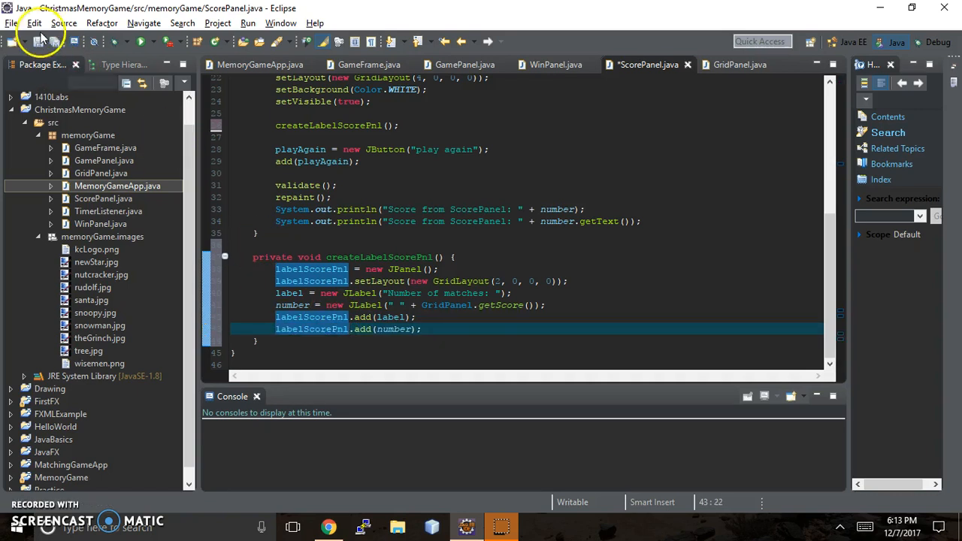
# Step: Save ScorePanel.java and run MemoryGameApp as a Java application
pyautogui.press('ctrl+s')
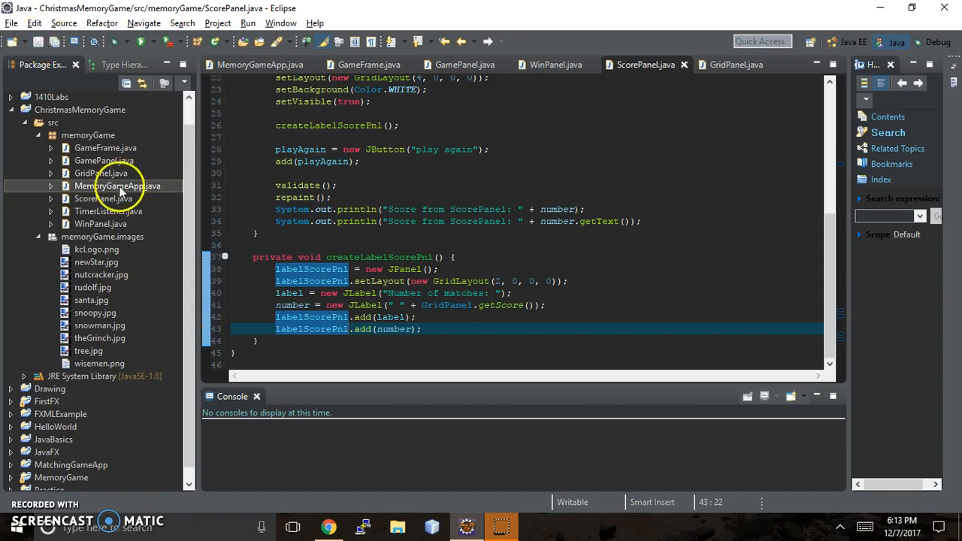
pyautogui.rightClick(116, 186)
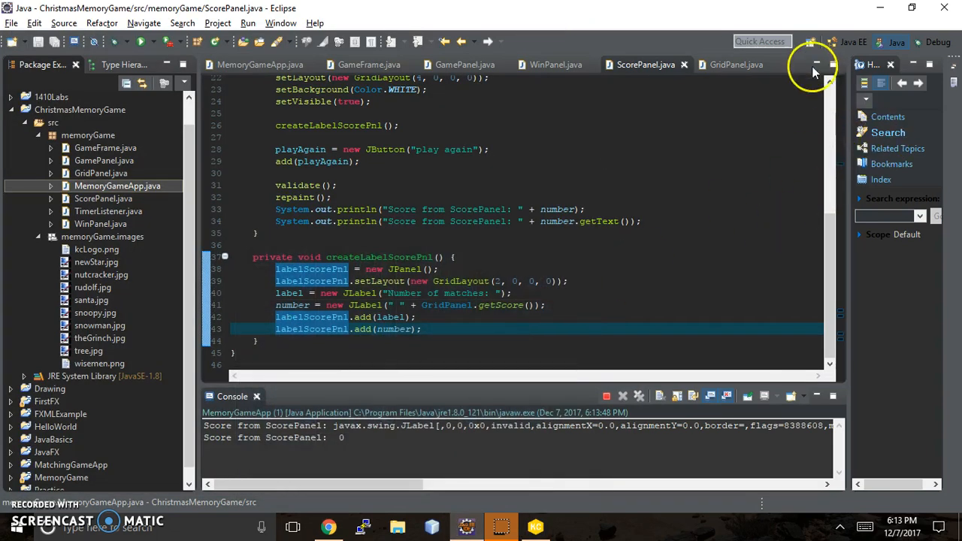
pyautogui.scroll(3)
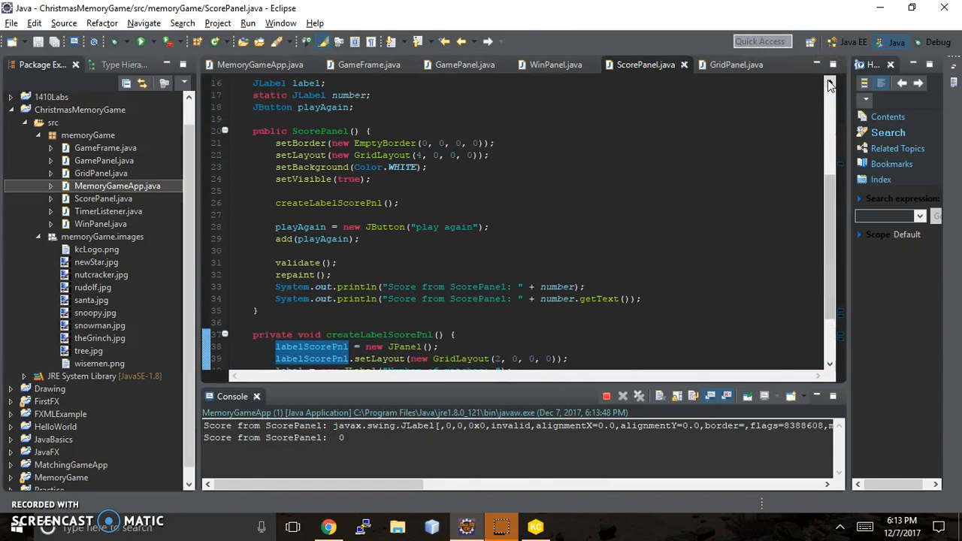
pyautogui.click(407, 203)
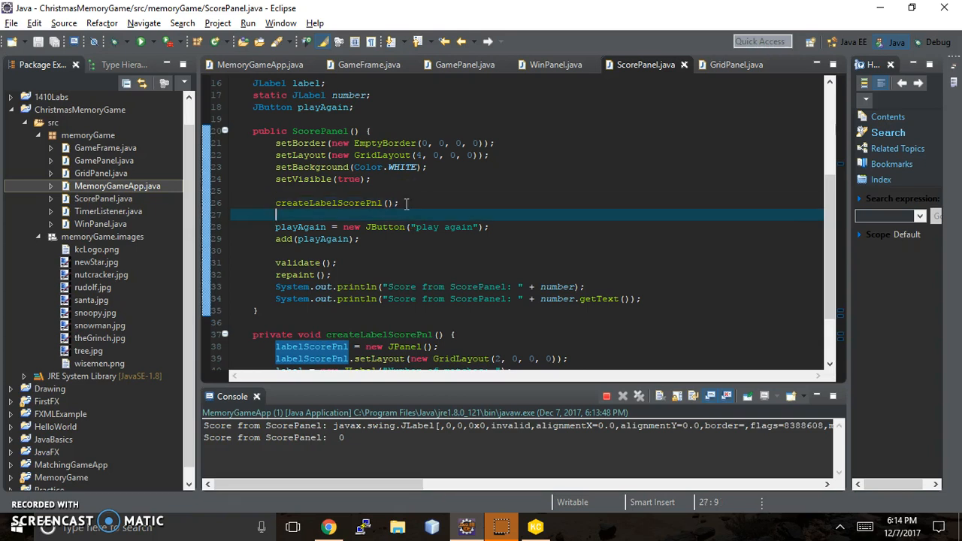
# Step: Add add(labelScorePnl); directly after the createLabelScorePnl(); call
pyautogui.write('add()')
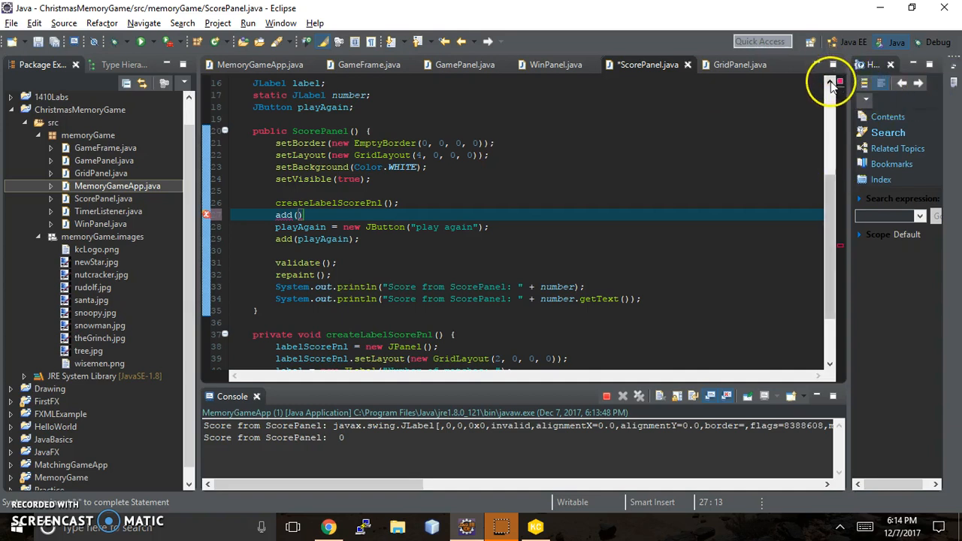
pyautogui.write('1')
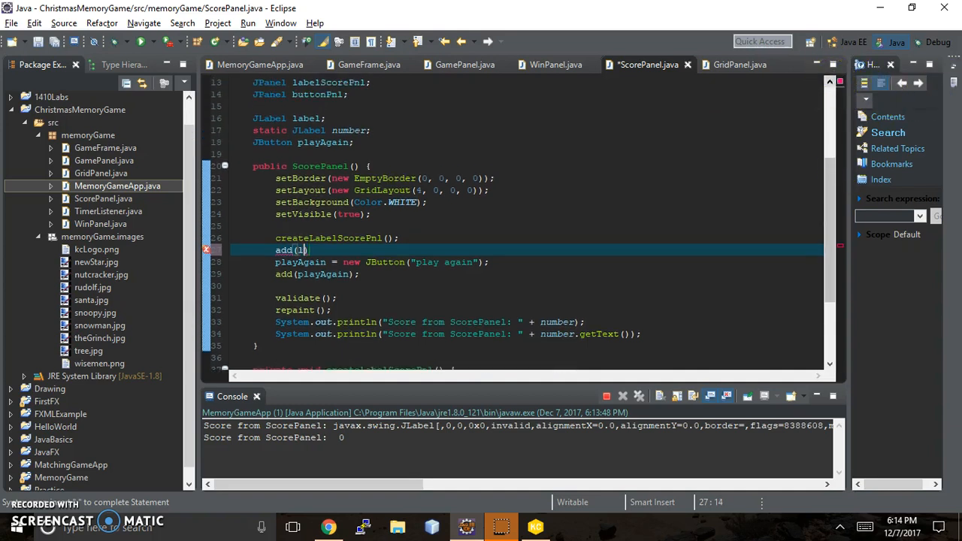
pyautogui.write('abelScore')
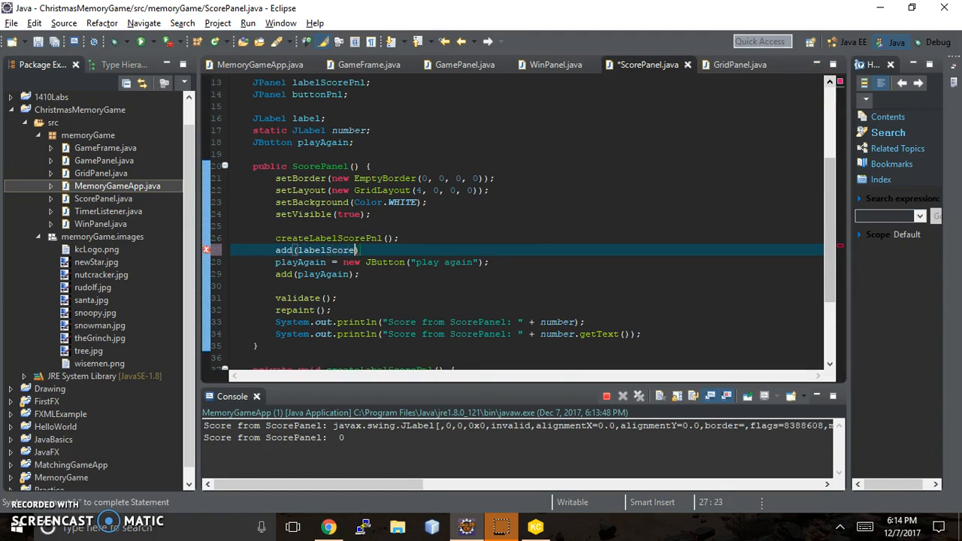
pyautogui.write('Pnl);')
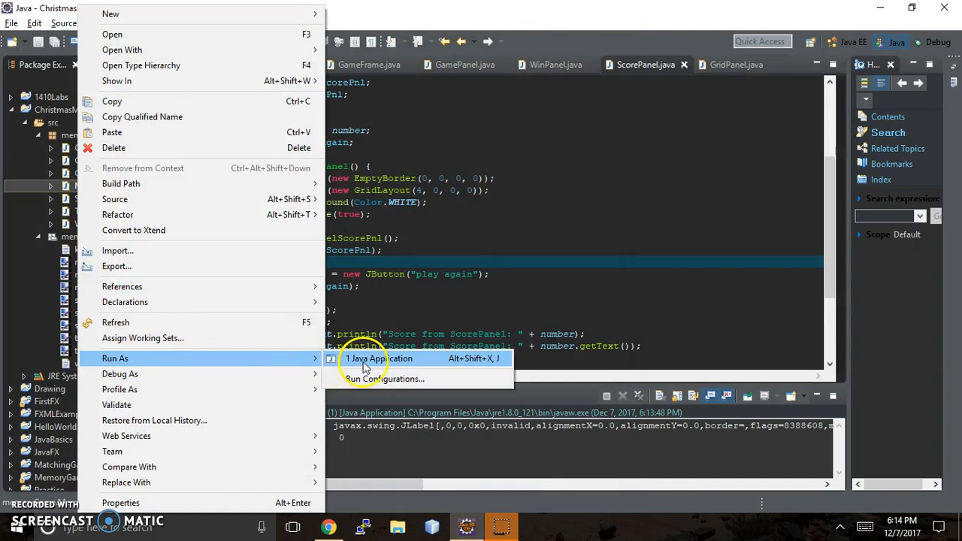
# Step: Run the game, check the 'Number of matches: 0' panel, then close the window
pyautogui.click(380, 359)
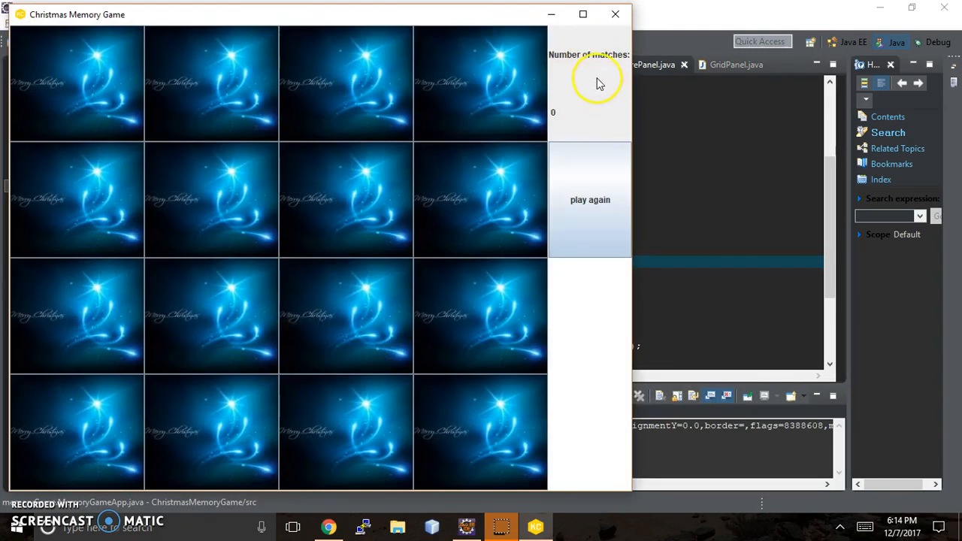
pyautogui.moveTo(584, 140)
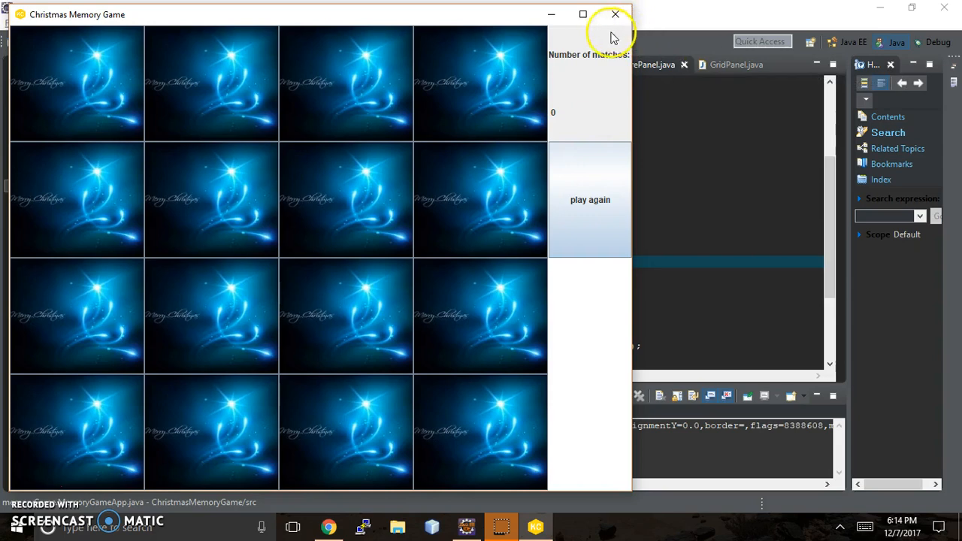
pyautogui.click(614, 14)
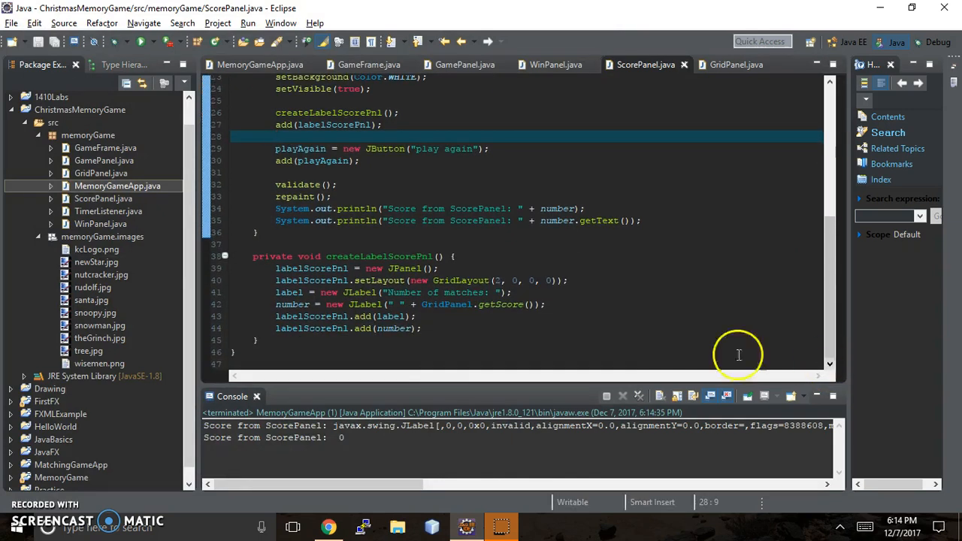
pyautogui.moveTo(379, 300)
pyautogui.write('labelScore')
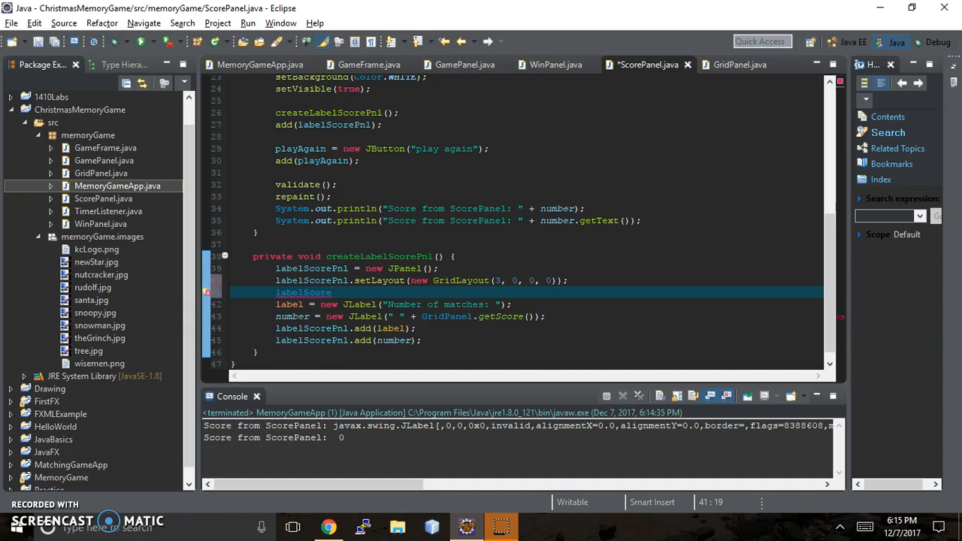
# Step: Set labelScorePnl's background to tan Color(210, 180, 140) and rerun the game
pyautogui.write('.setBak')
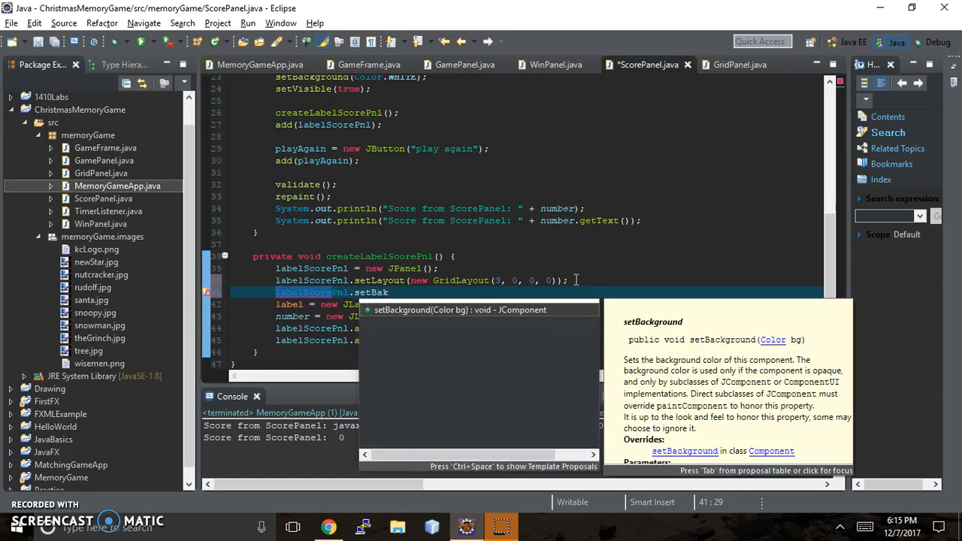
pyautogui.write('ckground(new );')
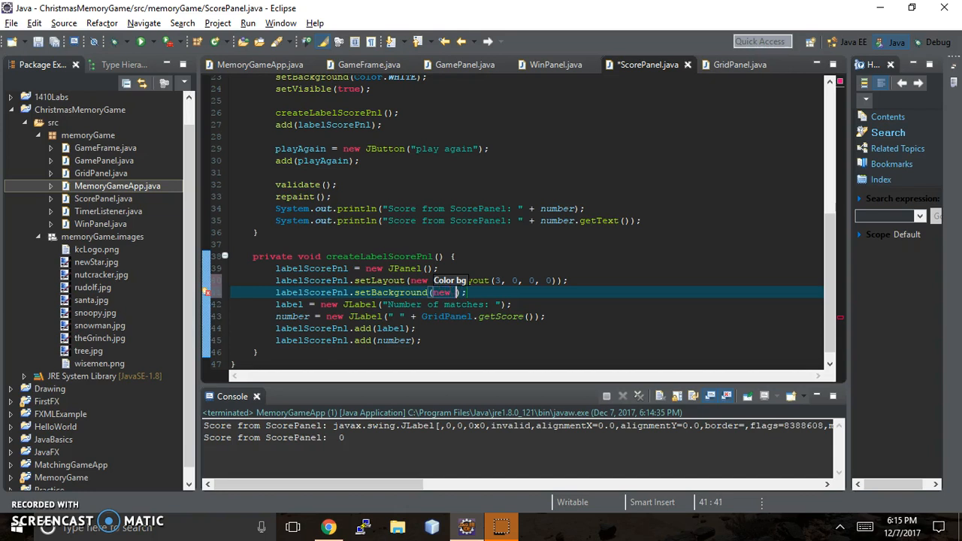
pyautogui.write('Color()')
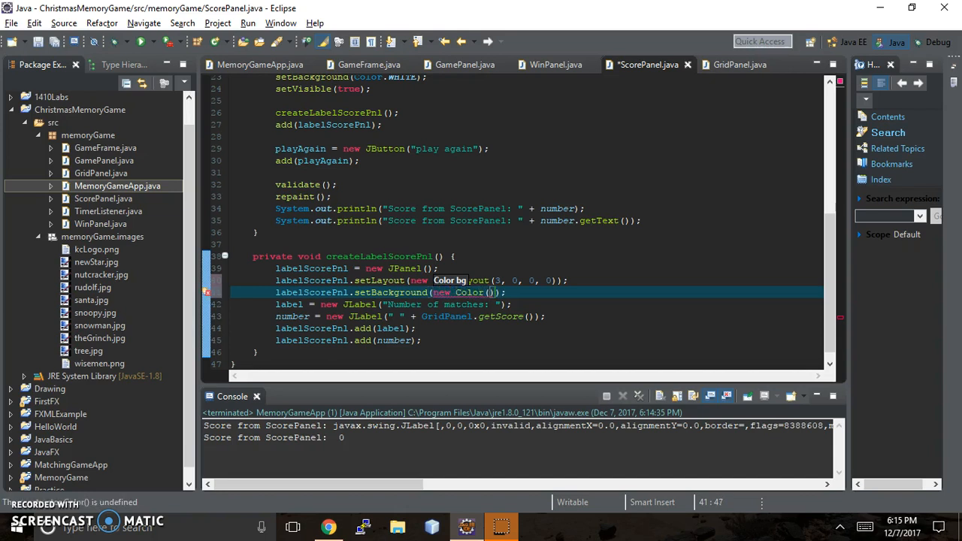
pyautogui.write('210, 180, 140')
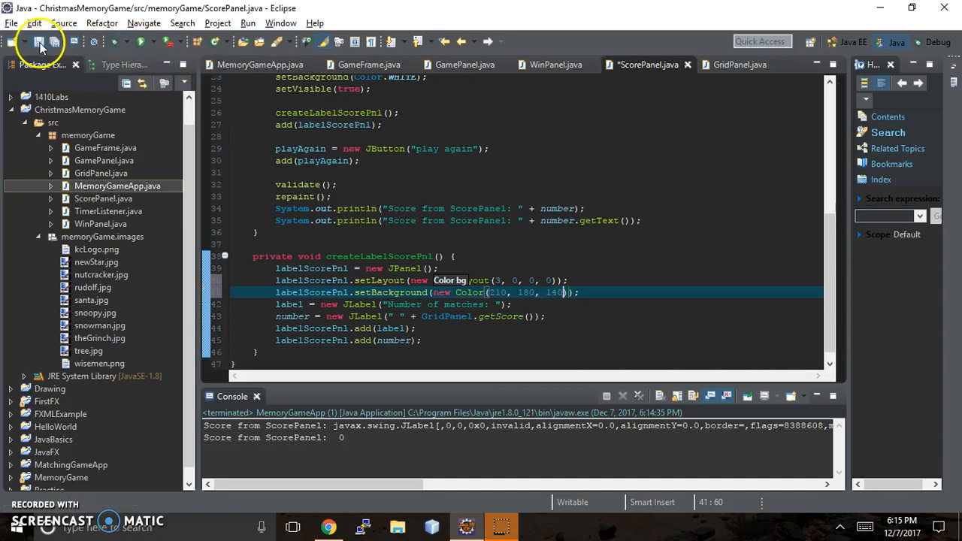
pyautogui.rightClick(218, 161)
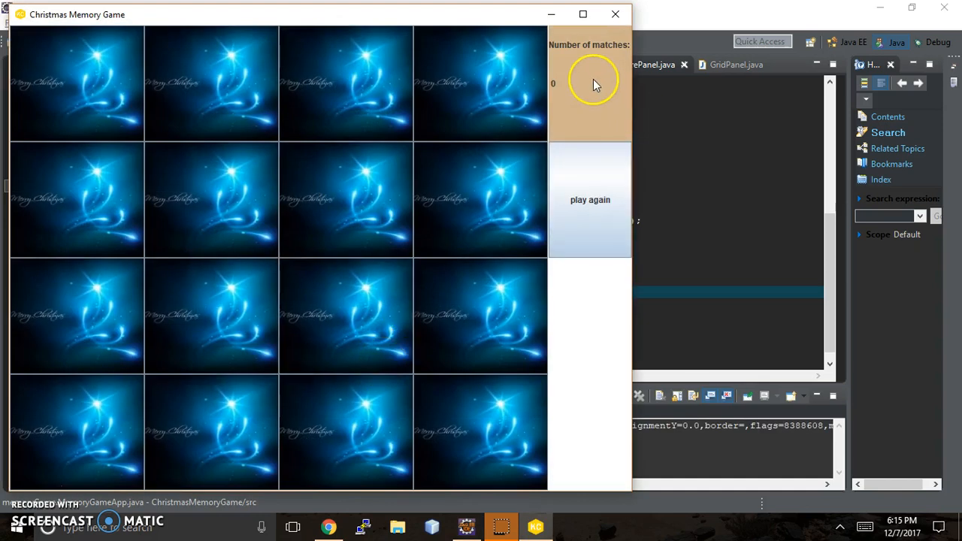
pyautogui.moveTo(594, 83)
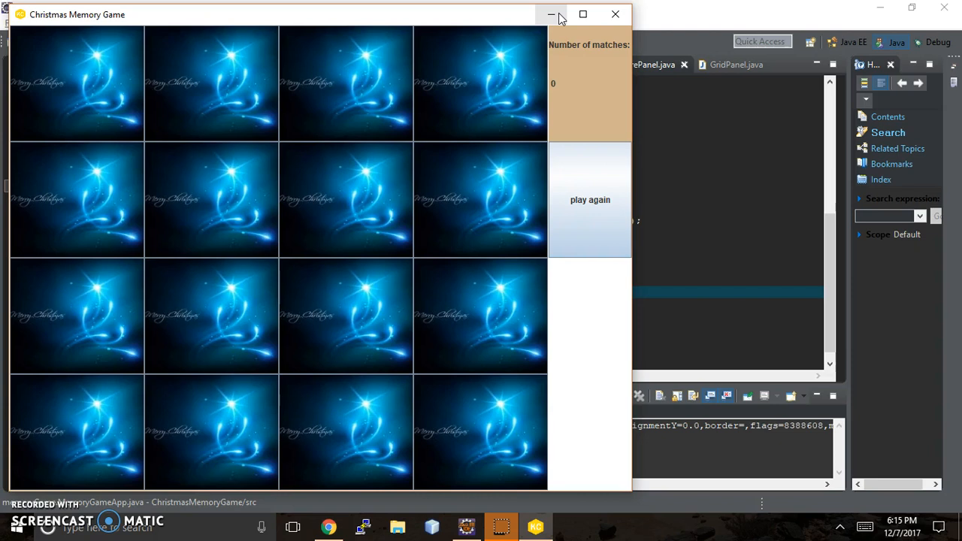
pyautogui.moveTo(615, 15)
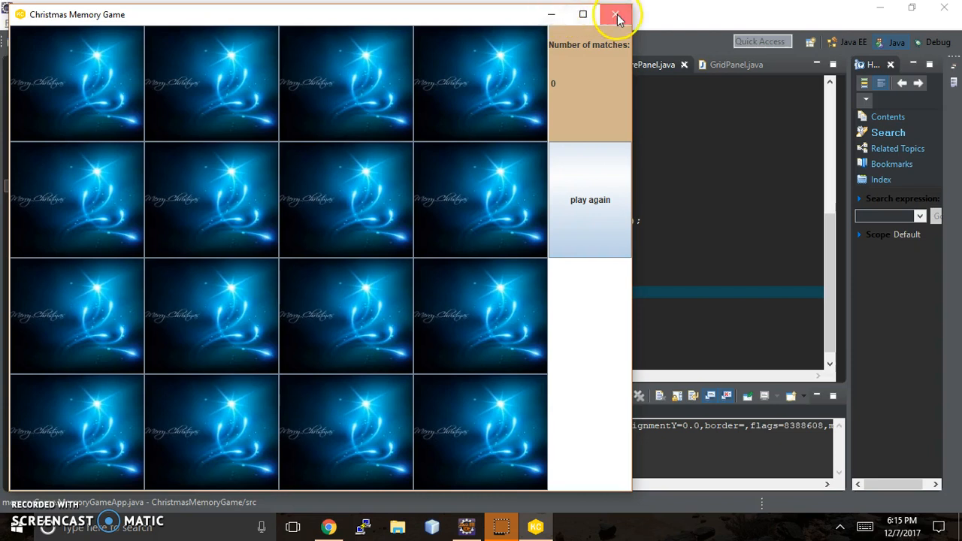
# Step: Confirm the score panel is tan, then close the game window
pyautogui.click(615, 15)
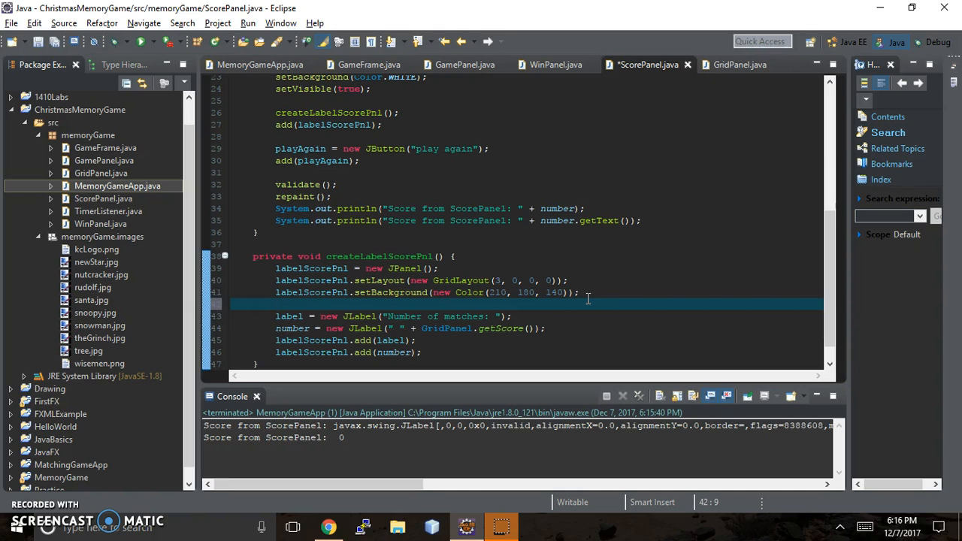
# Step: Try labelScorePnl.setFont with Impact, Font.PLAIN, 16, then delete the invalid line
pyautogui.write('labelScoreP')
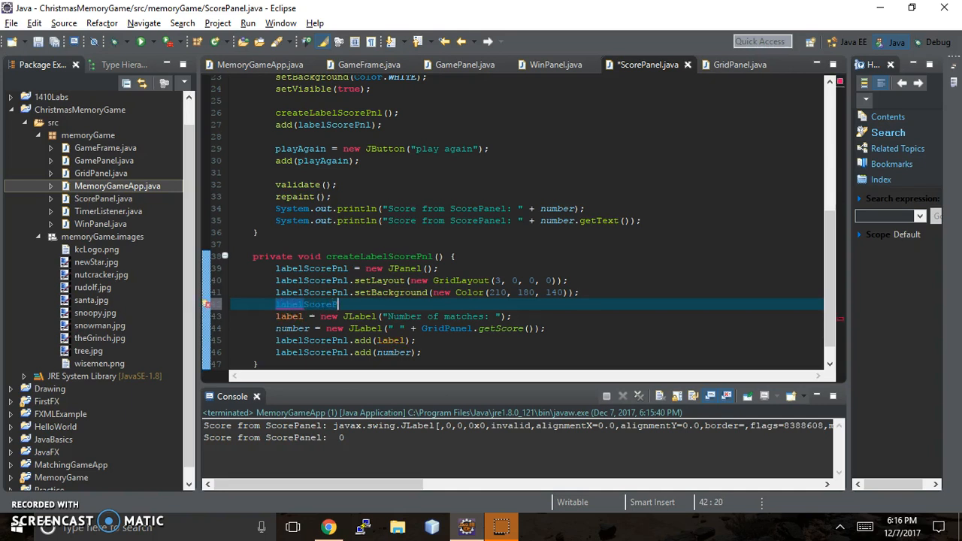
pyautogui.write('setFont(font);')
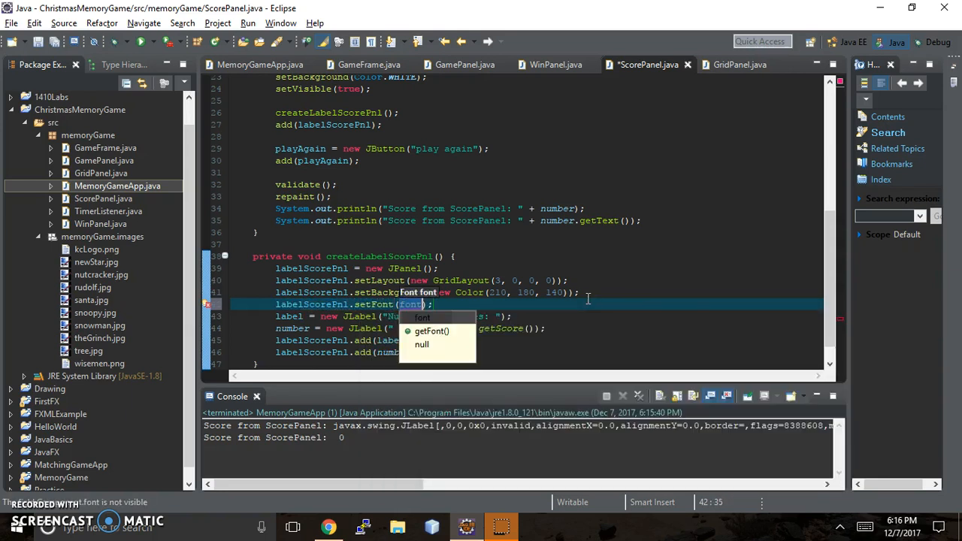
pyautogui.write('Ima')
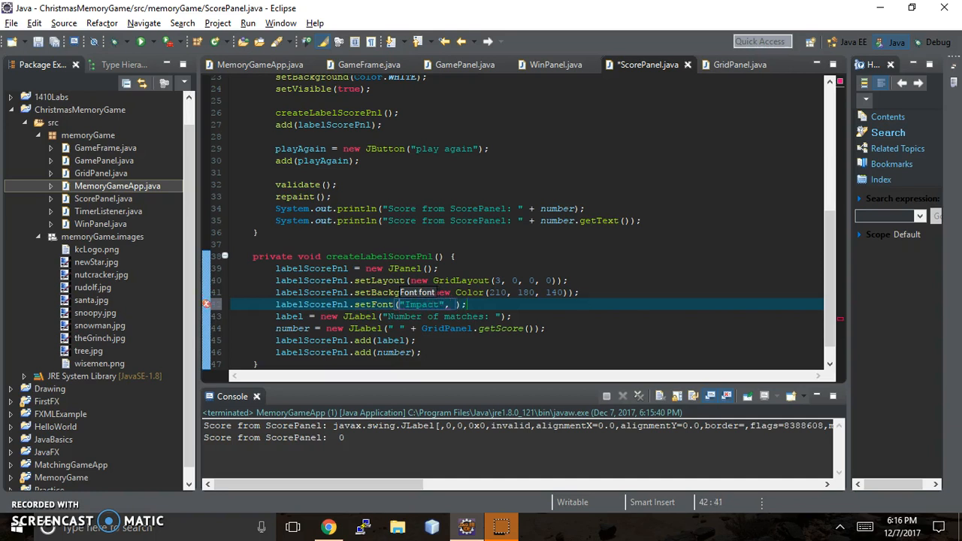
pyautogui.write('Font.PLAIN, 16')
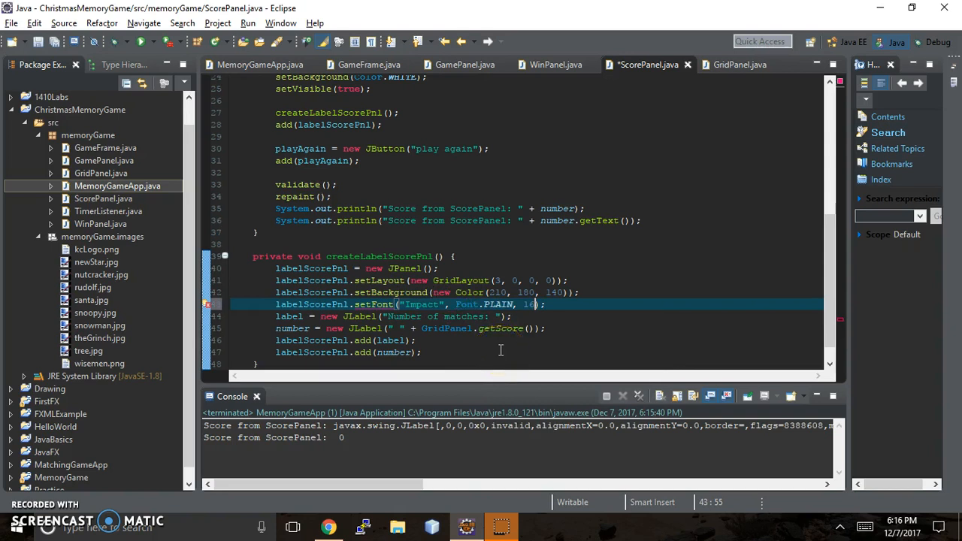
pyautogui.moveTo(374, 304)
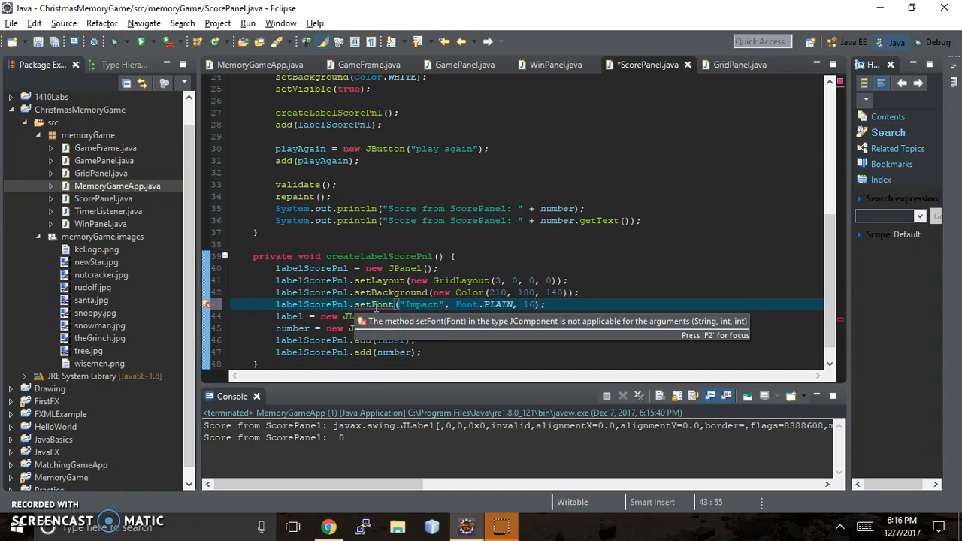
pyautogui.moveTo(538, 304)
pyautogui.write(')')
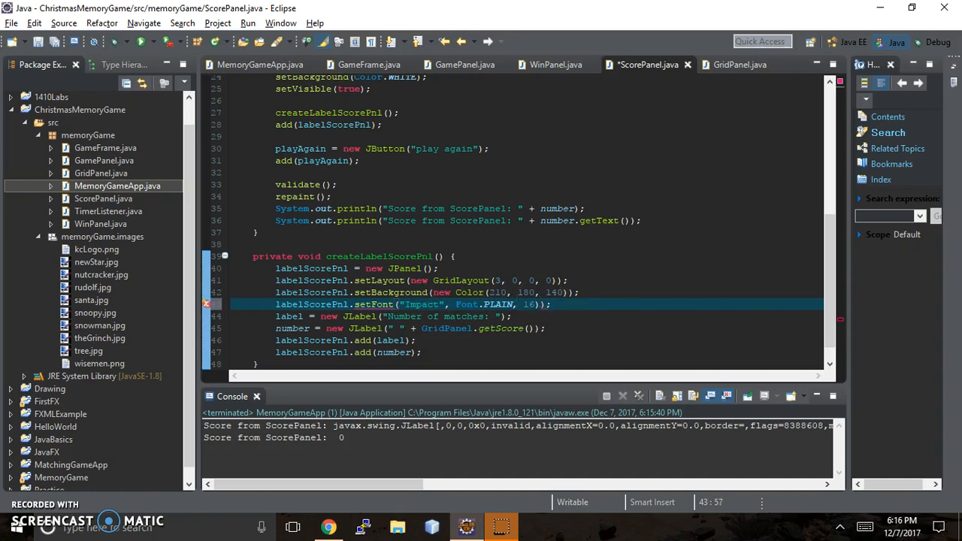
pyautogui.press('Left')
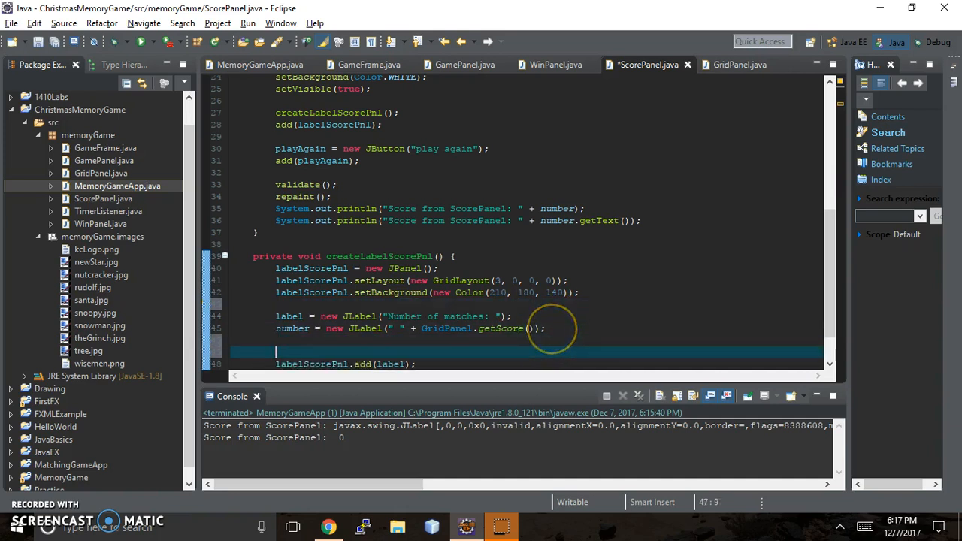
pyautogui.write('label.setFont("Impact", Font.PLAIN, 16);')
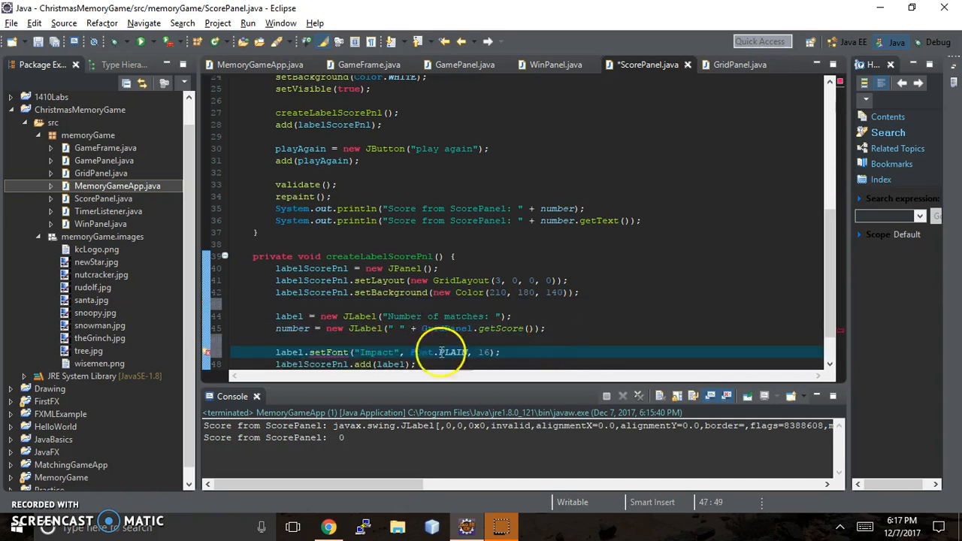
pyautogui.moveTo(335, 352)
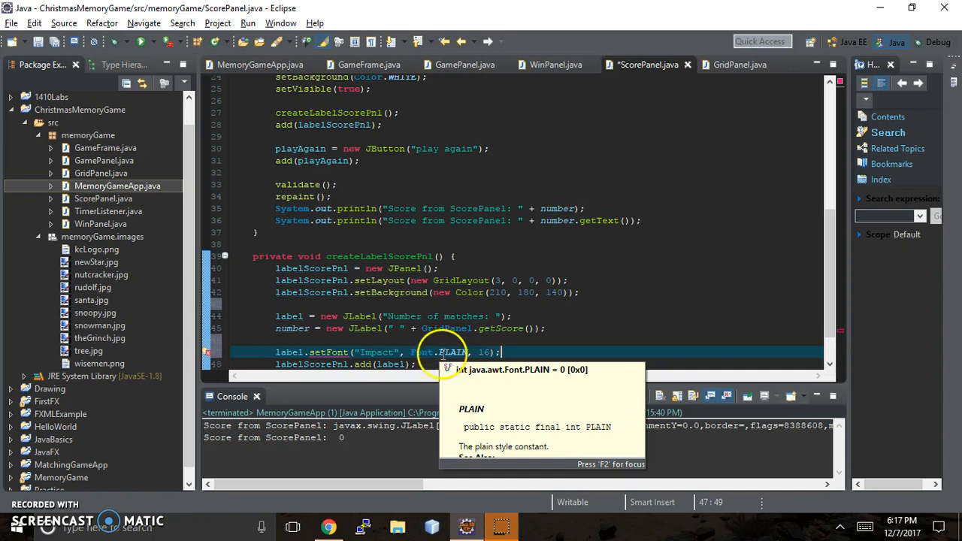
pyautogui.moveTo(419, 351)
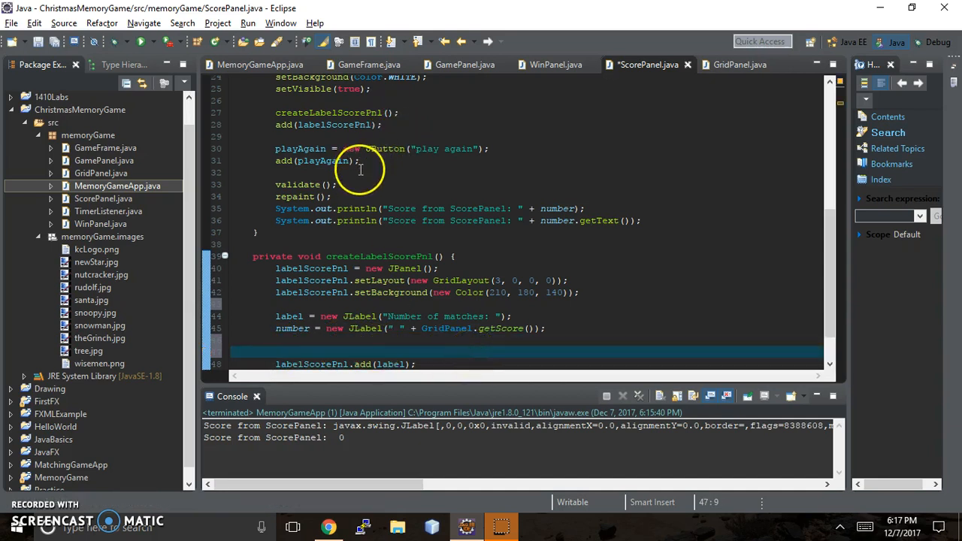
pyautogui.moveTo(463, 94)
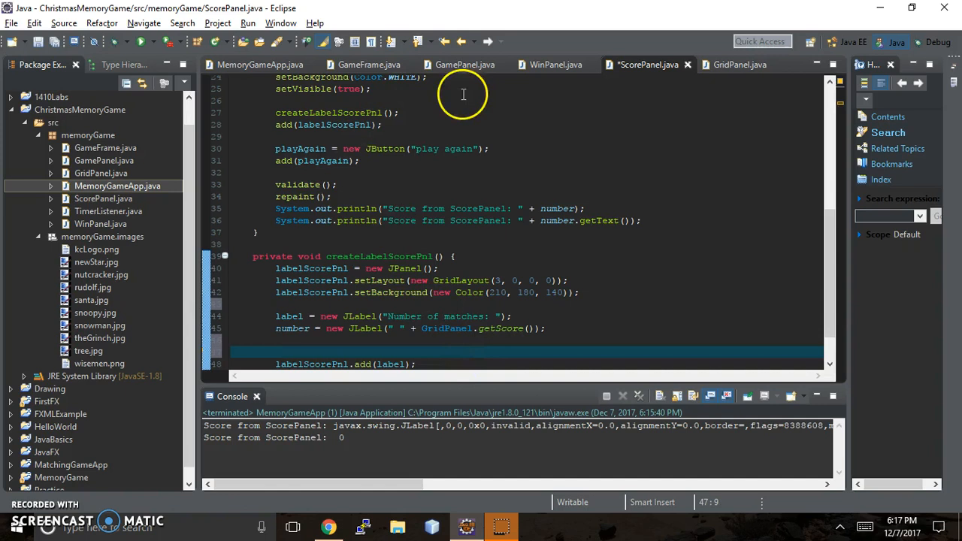
# Step: Add a commented-out setFont("Impact", Font.PLAIN, 16); line after setBackground(Color.WHITE);
pyautogui.scroll(3)
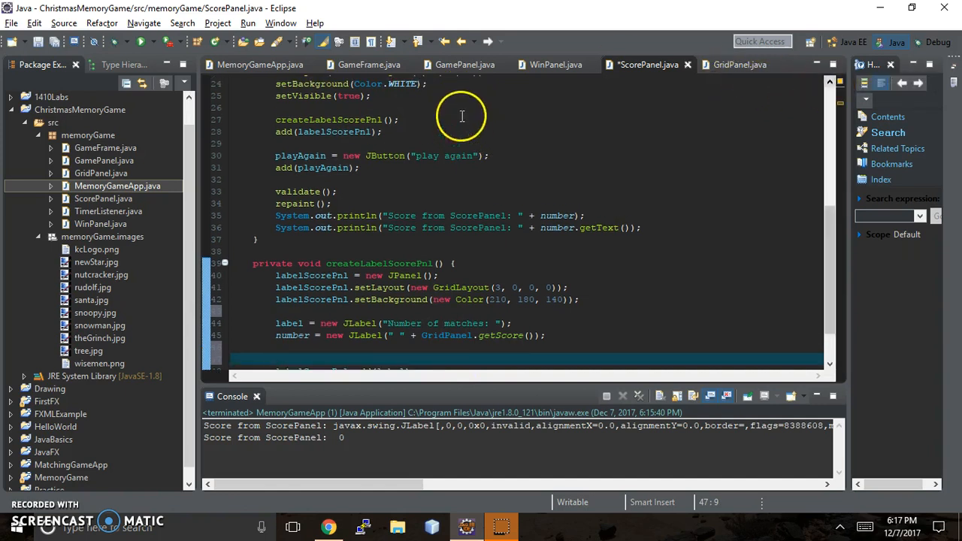
pyautogui.click(380, 95)
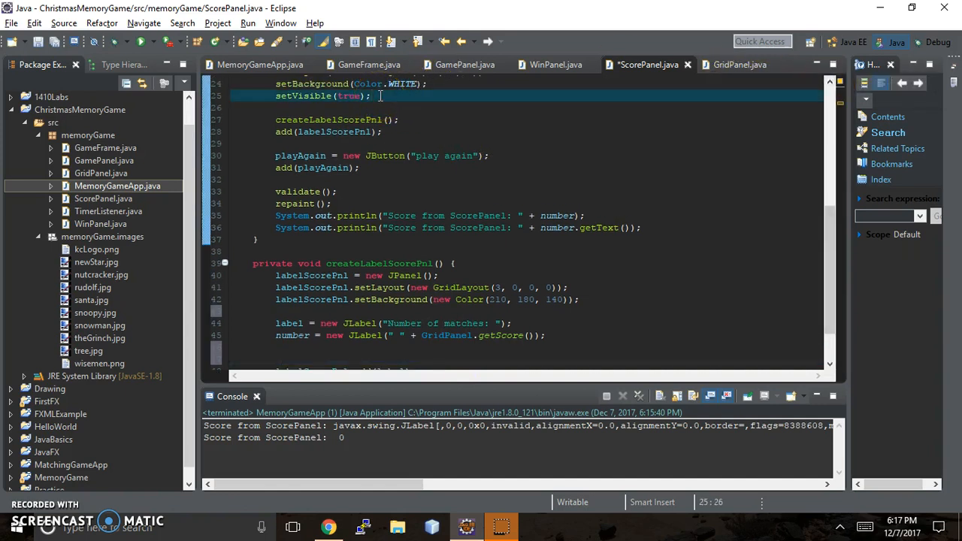
pyautogui.click(421, 84)
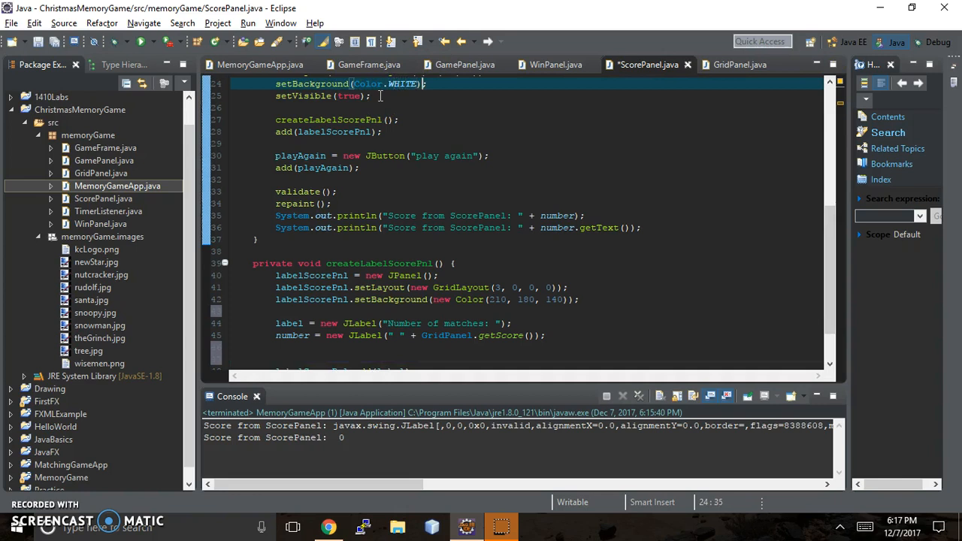
pyautogui.write('setFont("Impact", Font.PLAIN, 16);')
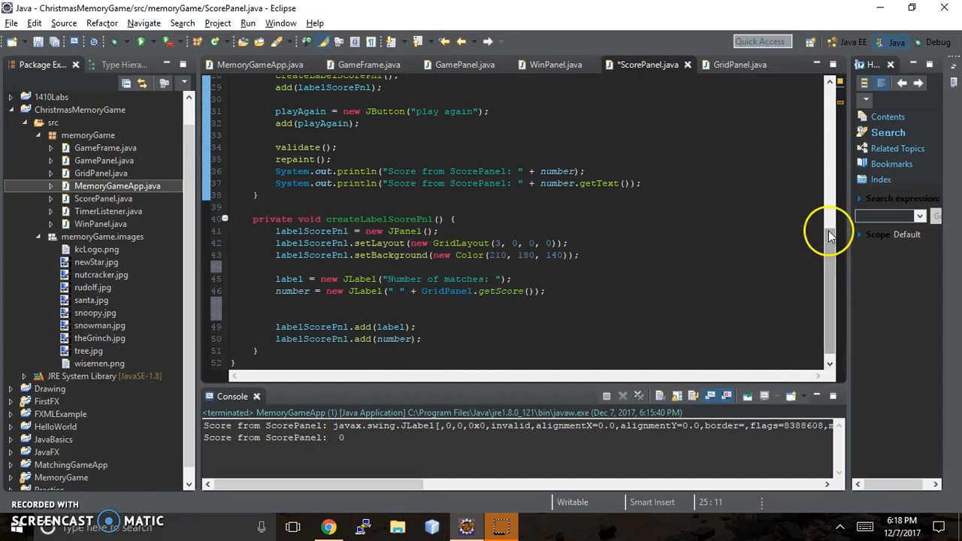
pyautogui.scroll(3)
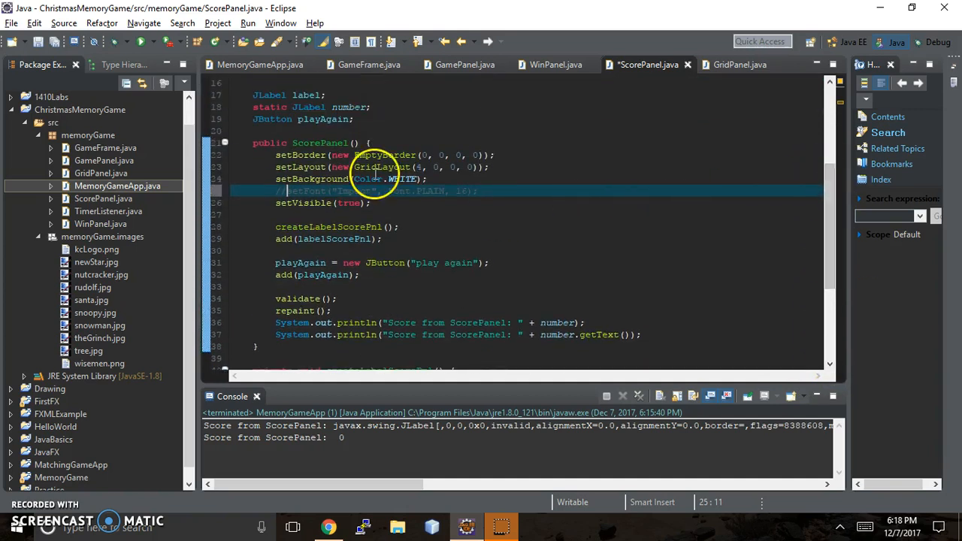
pyautogui.moveTo(316, 118)
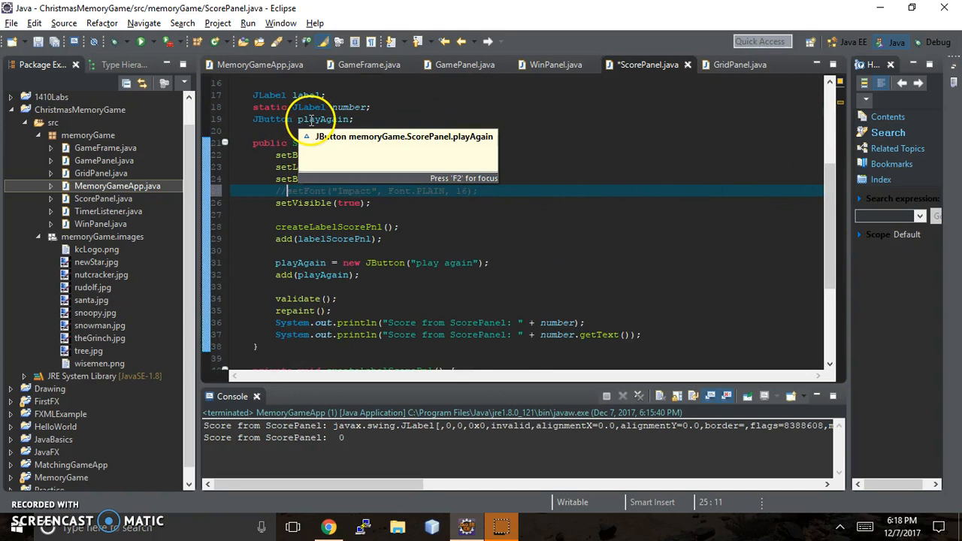